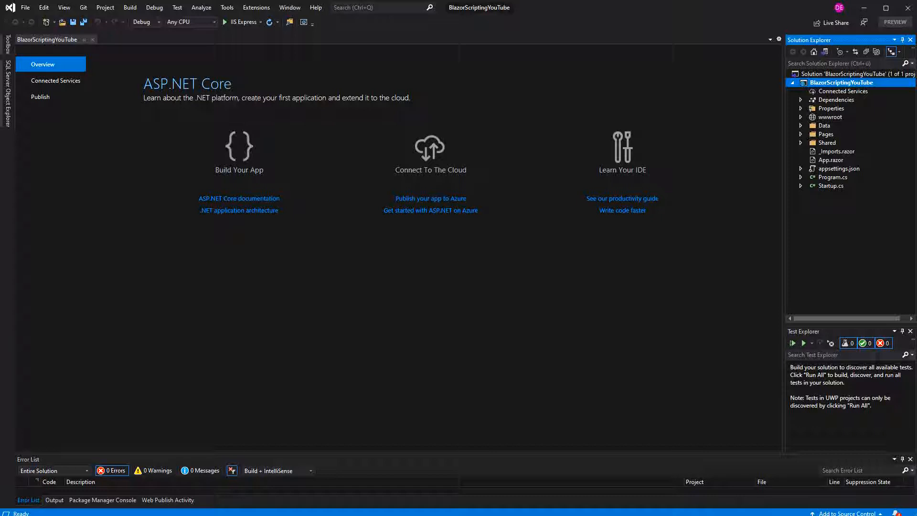
mouse_move(597, 165)
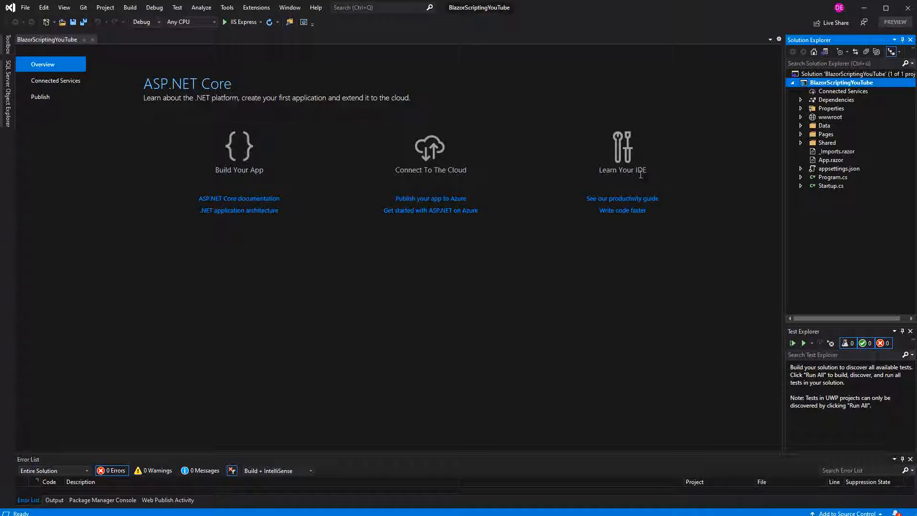
Install Microsoft.CodeAnalysis.CSharp.Scripting from NuGet search 'script', confirm changes, and close the manager.
click(842, 82)
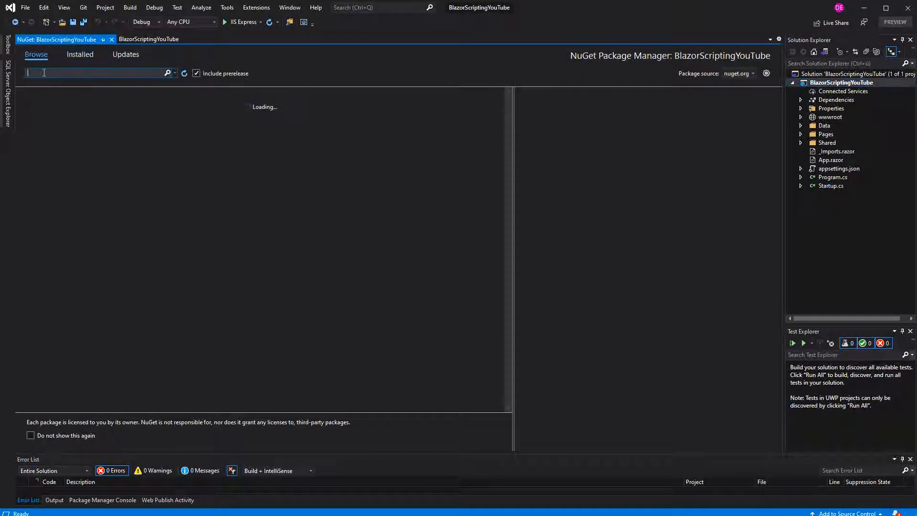
text(scripting)
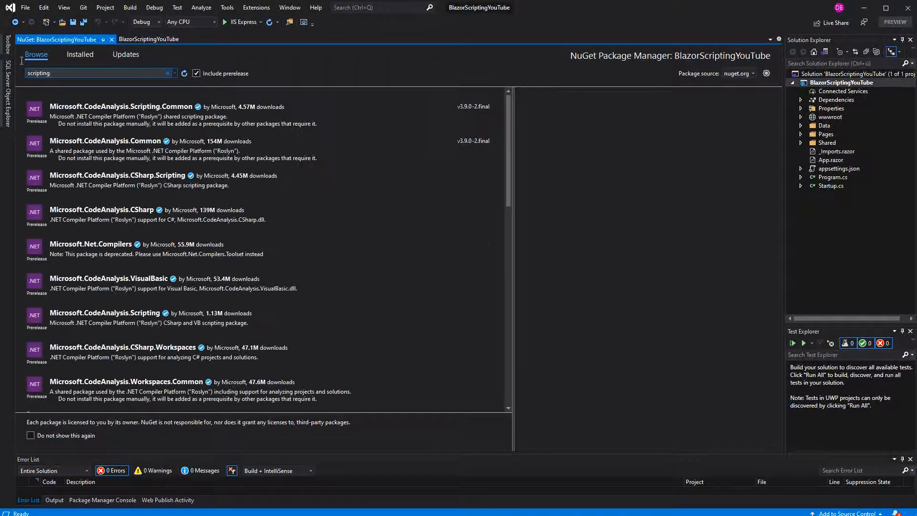
click(118, 175)
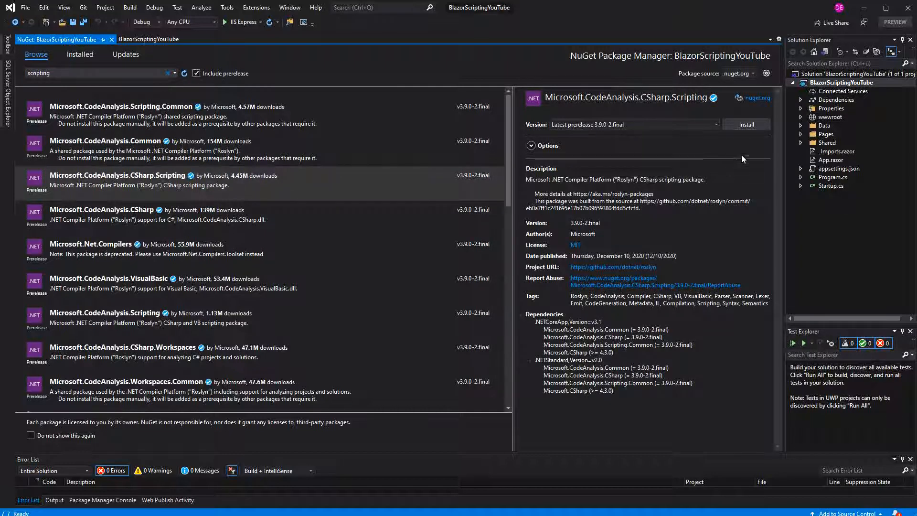
click(746, 125)
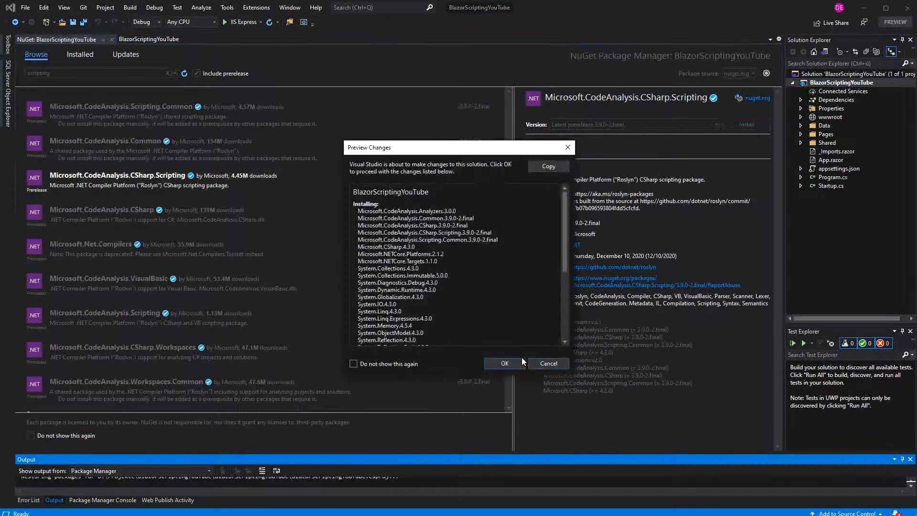
click(503, 363)
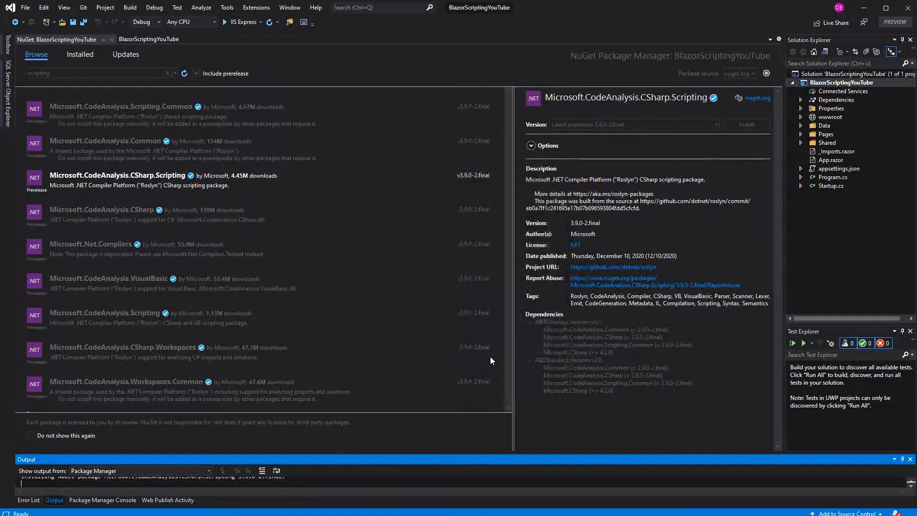
click(28, 500)
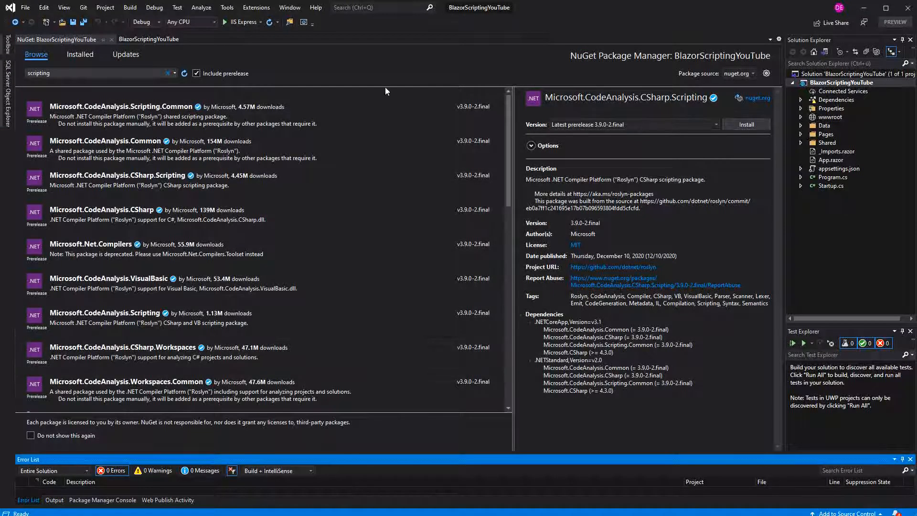
click(112, 39)
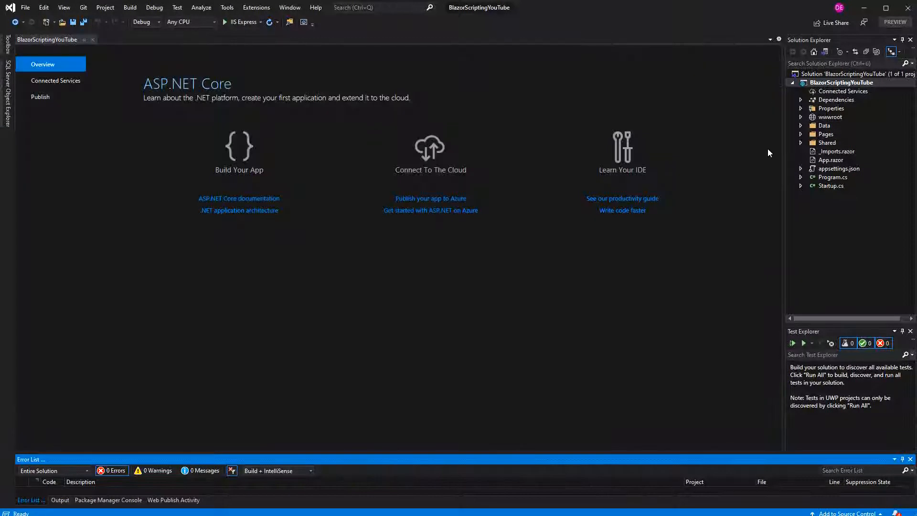
click(846, 169)
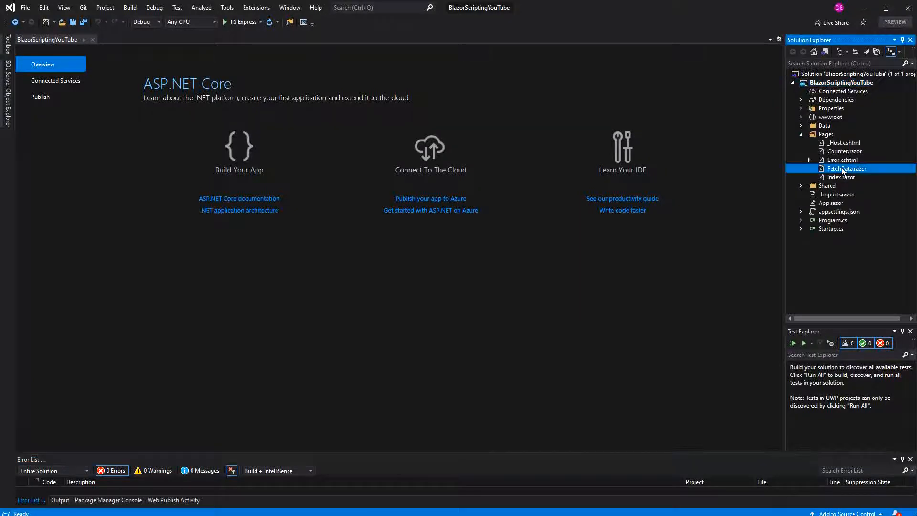
double_click(846, 169)
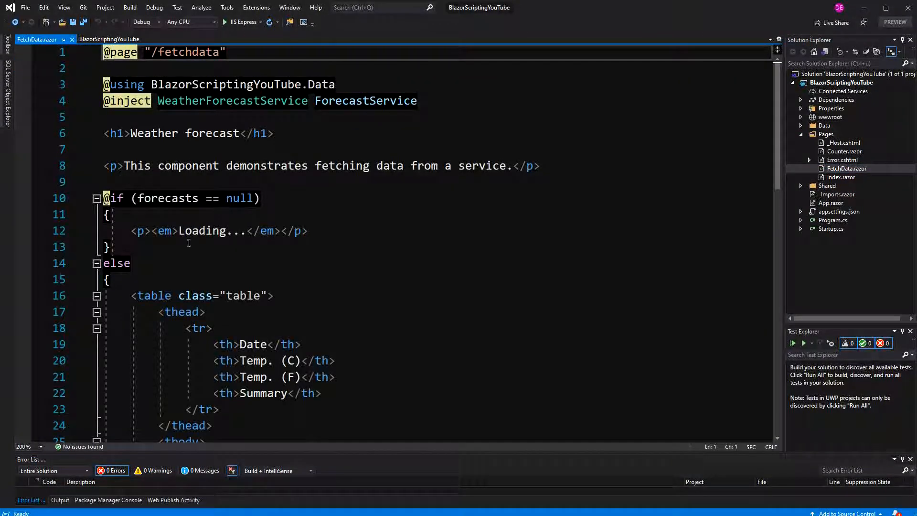
text(@)
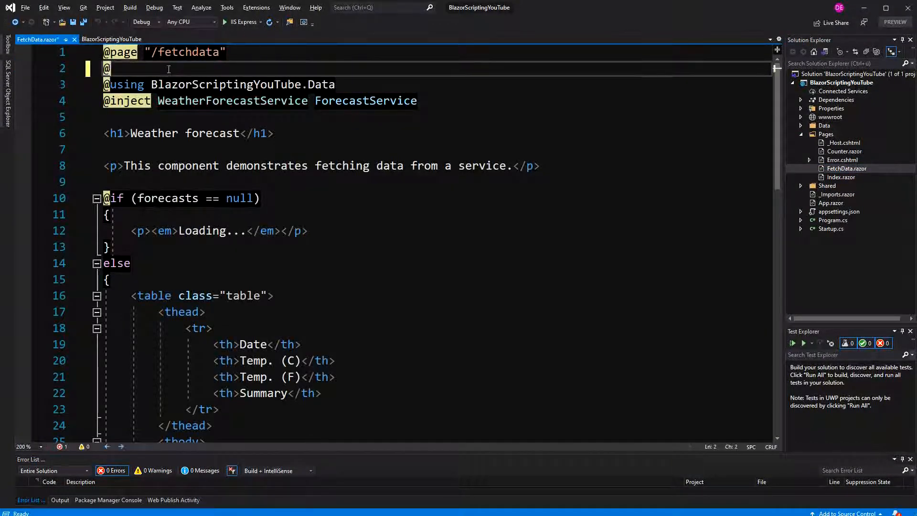
text(using)
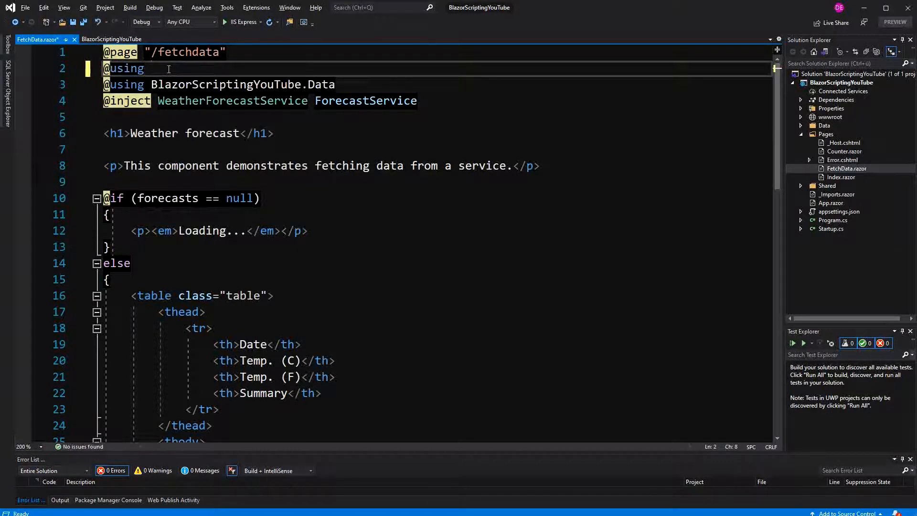
text(Microsoft.CodeAnalysis.CSharp)
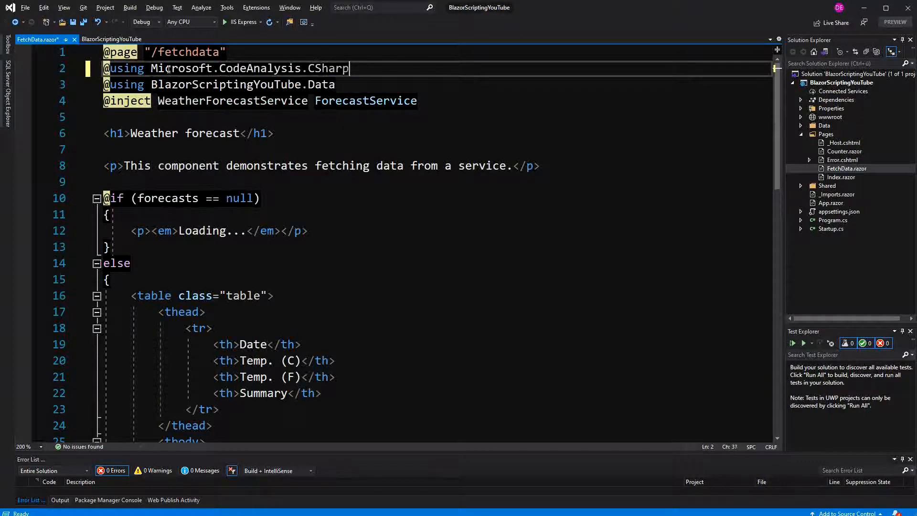
text(.Scripting)
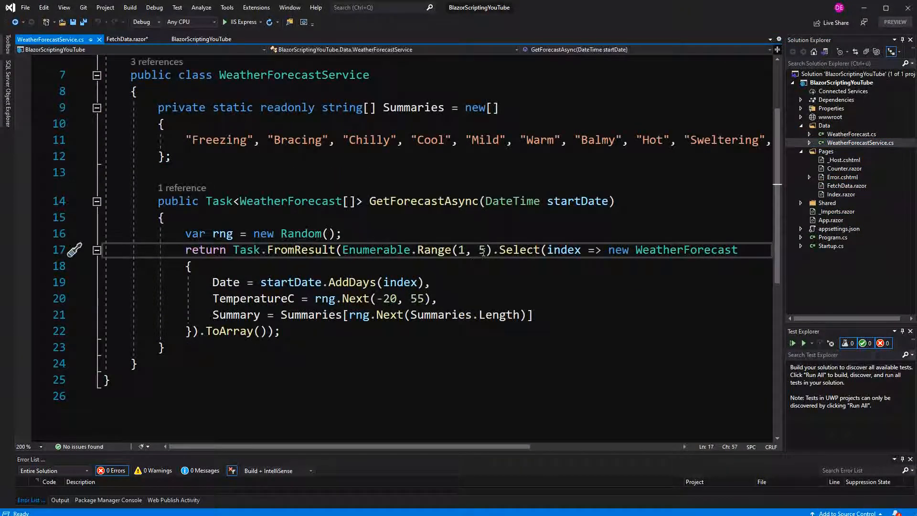
Change Enumerable.Range(1, 5) to Range(1, 50) in WeatherForecastService.cs and save all.
text(0)
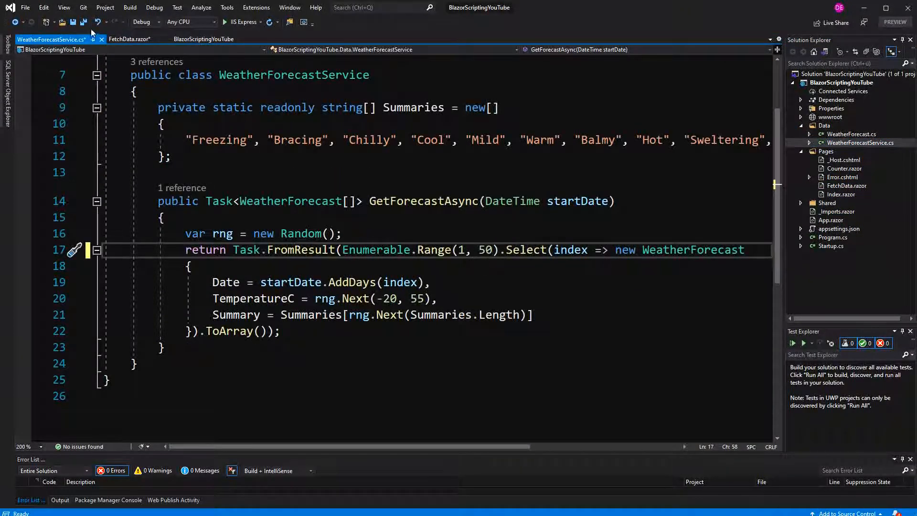
click(128, 39)
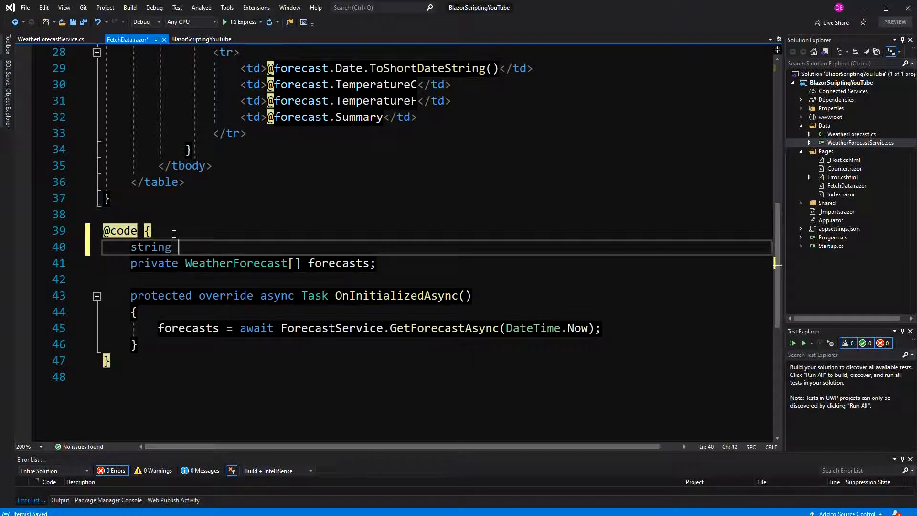
text(lambda;)
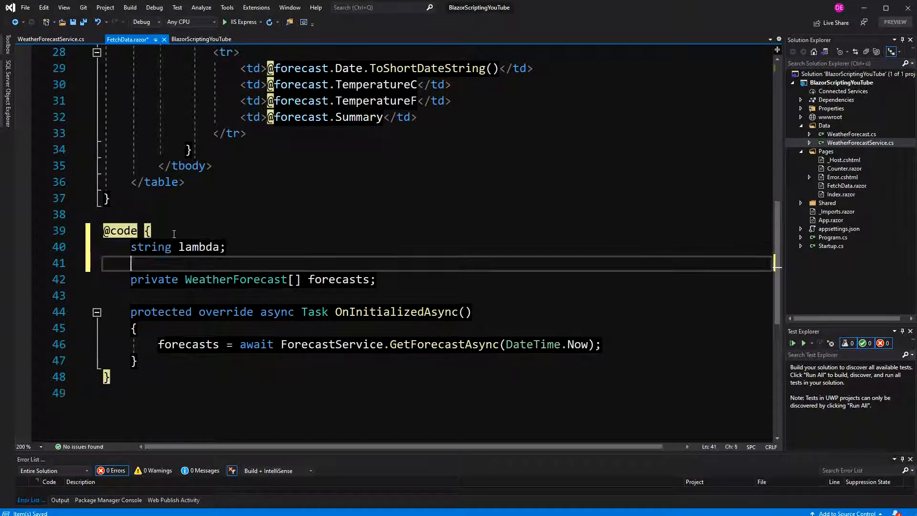
text(Func)
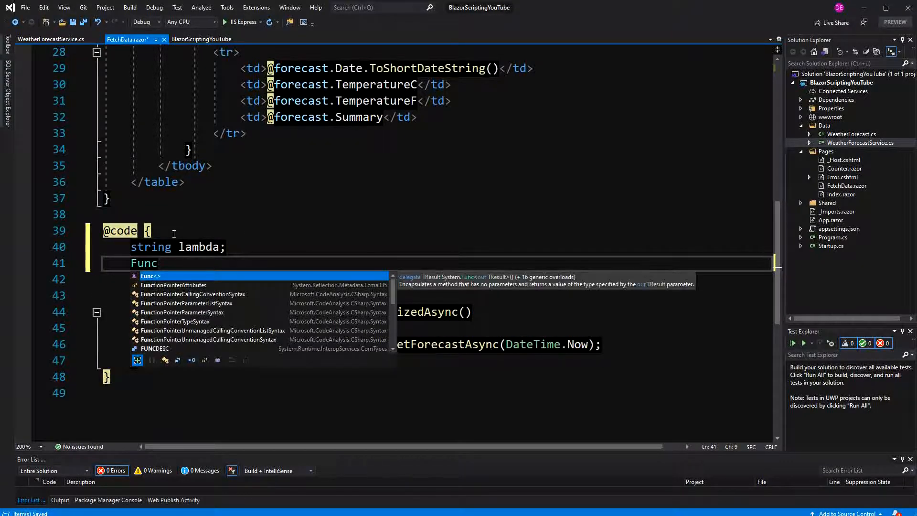
text(<WeatherForecast>)
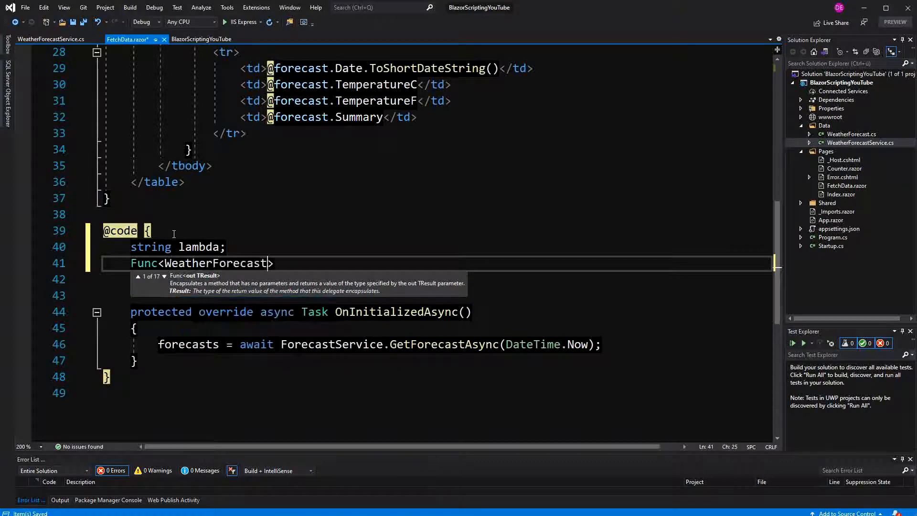
text(, bol)
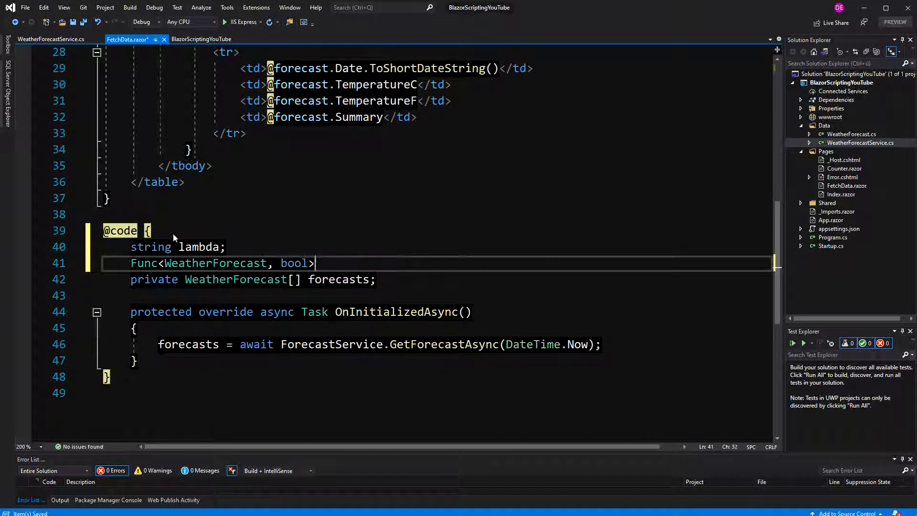
text(filter;)
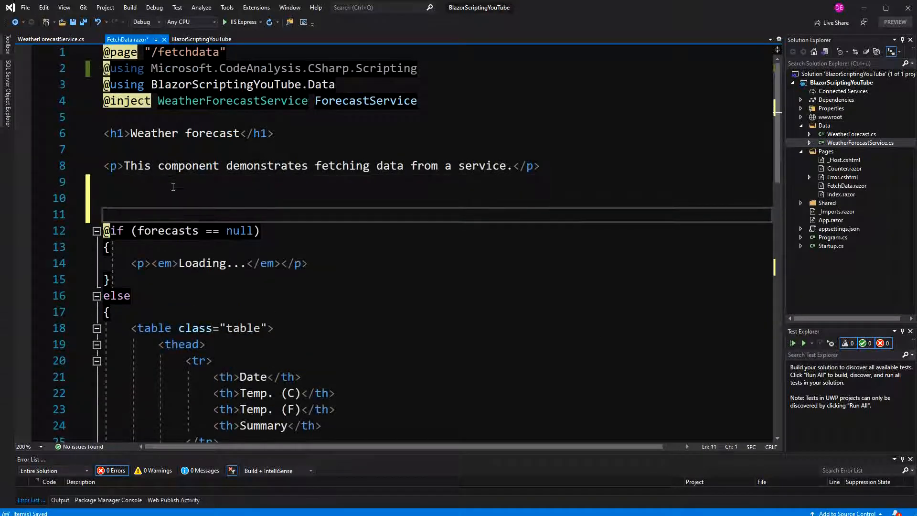
Add an <input> above the forecast table with class 'form form-control col-5'.
text(<input />)
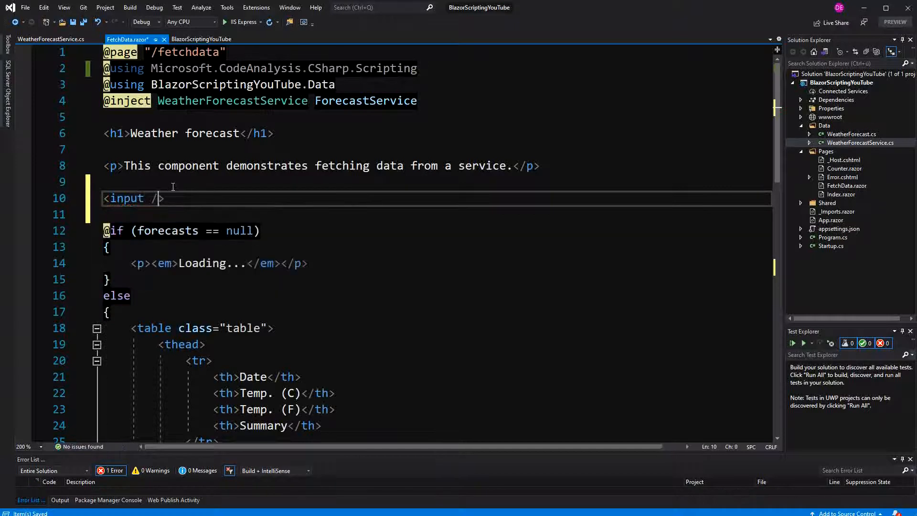
text(class="form")
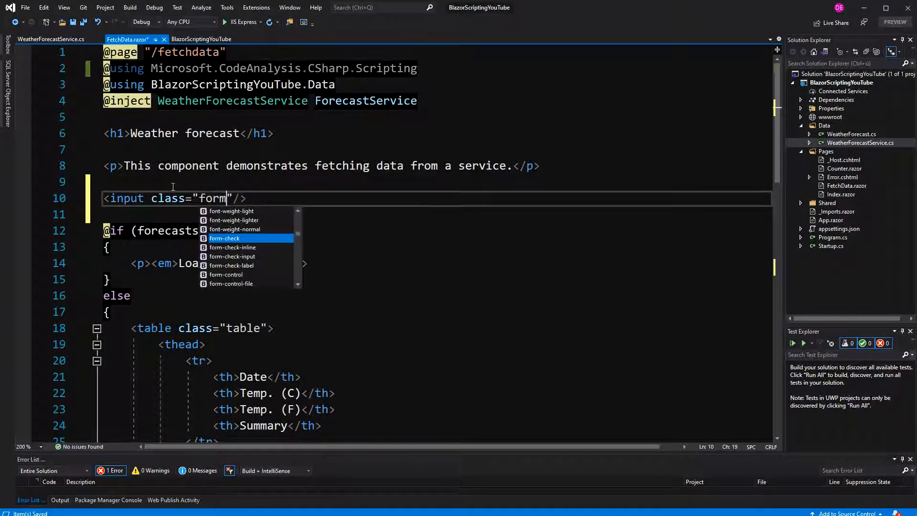
text(-control)
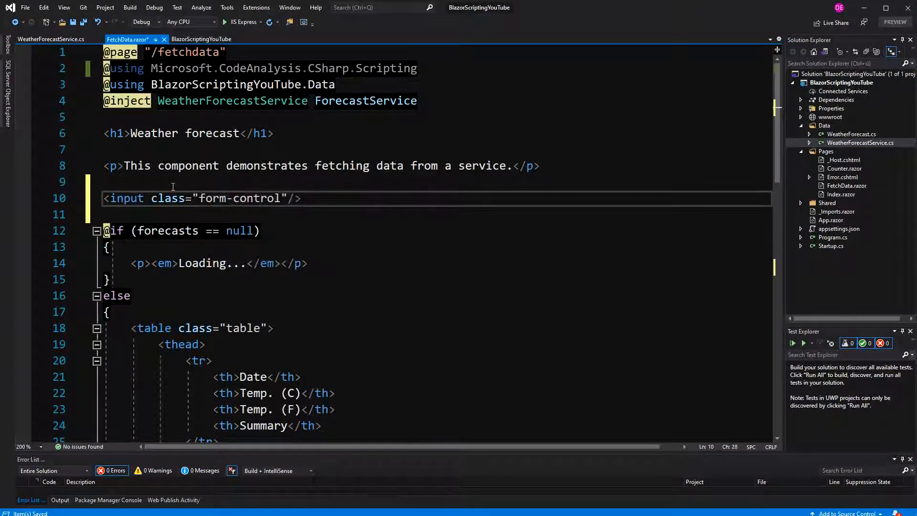
text(col-5)
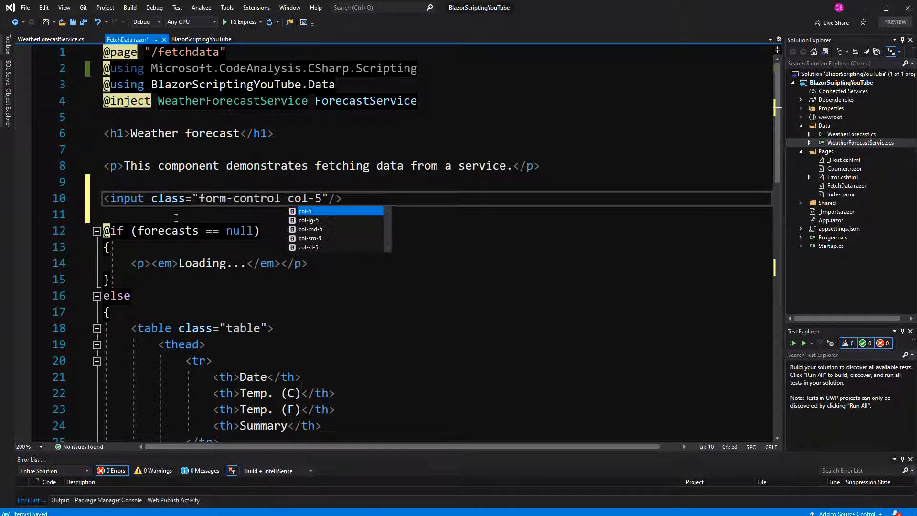
click(203, 198)
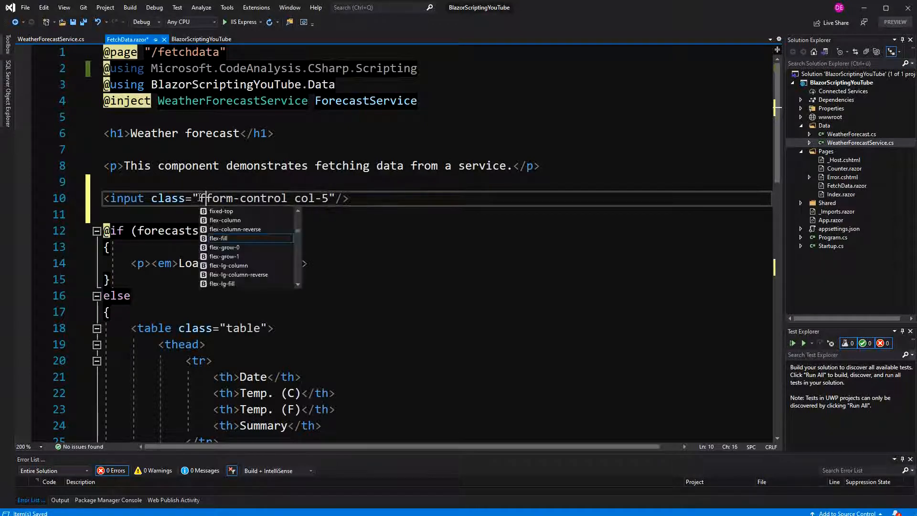
text(form)
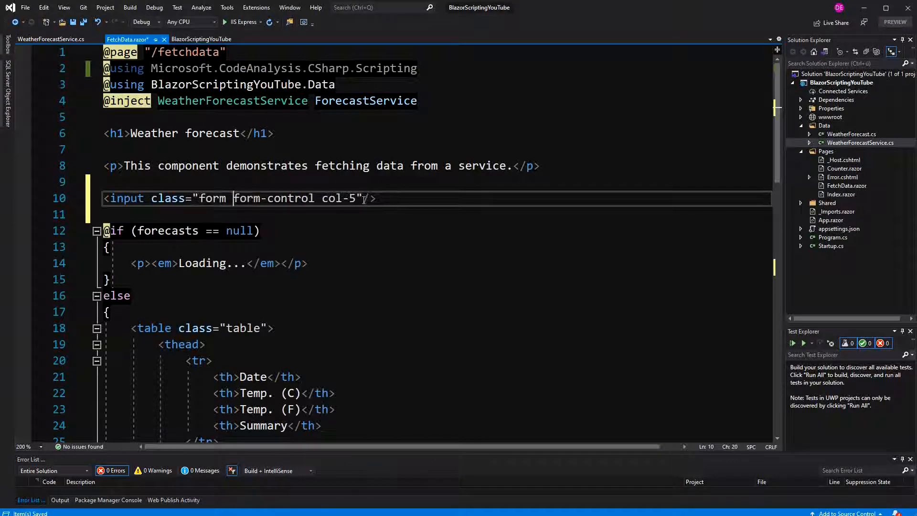
text(@bind="")
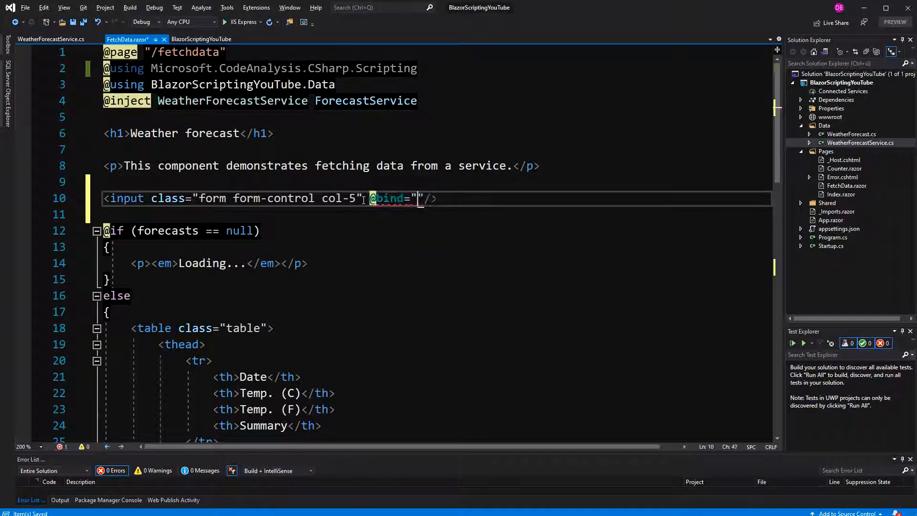
text(lambda)
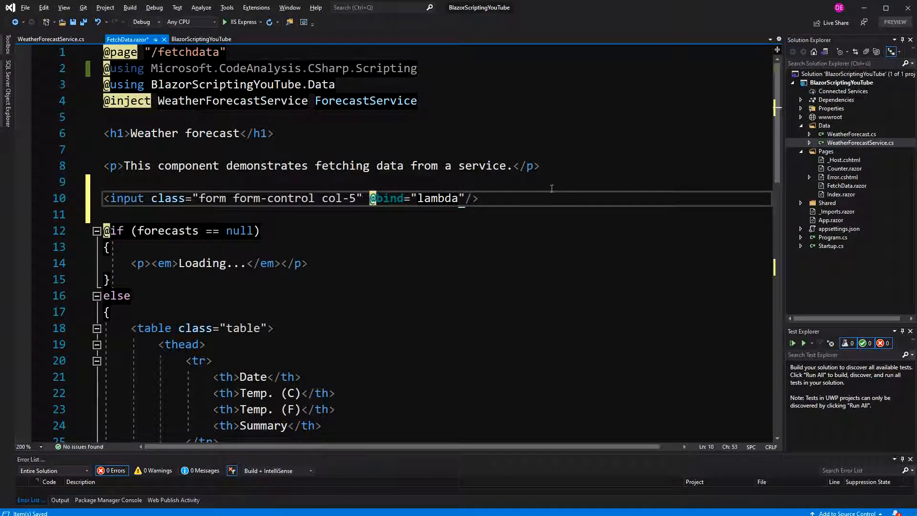
text(<button></button>)
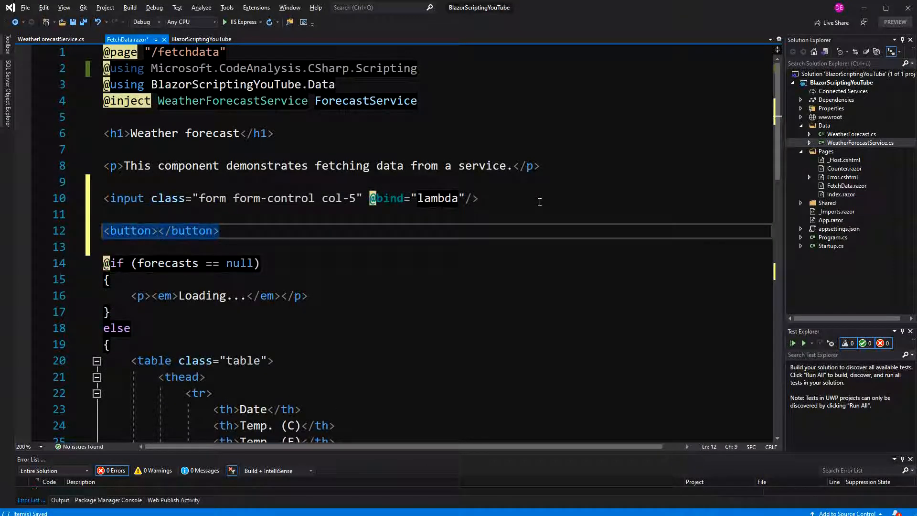
Label the button 'Filter with lambda' and give it class 'btn btn-success'.
text(Filter with)
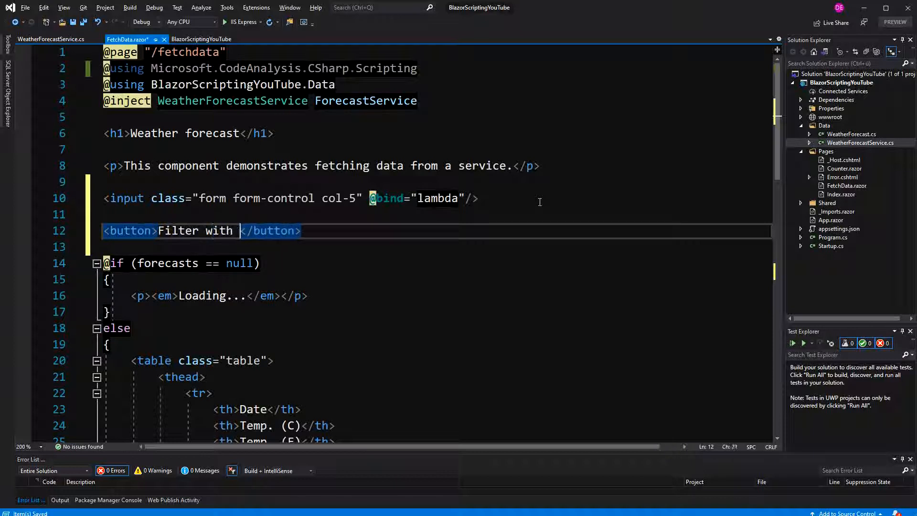
text(lambda)
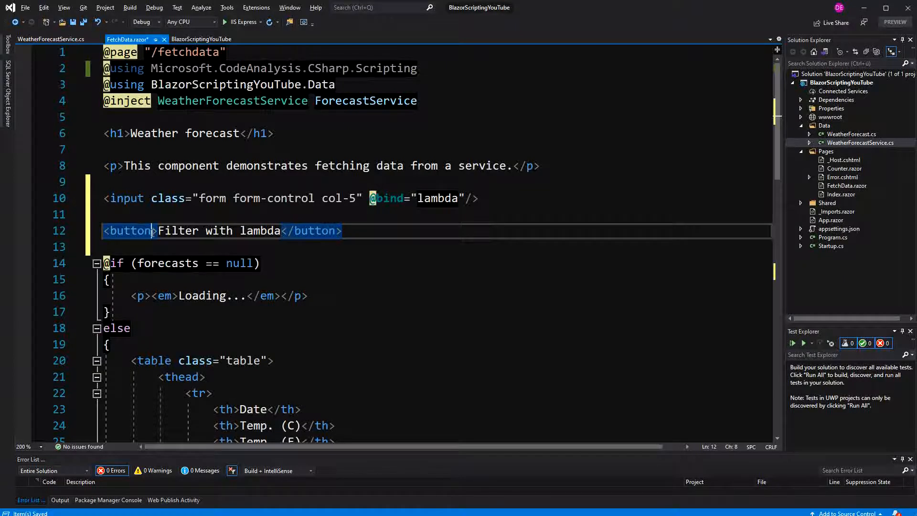
text(class="btn btn-success)
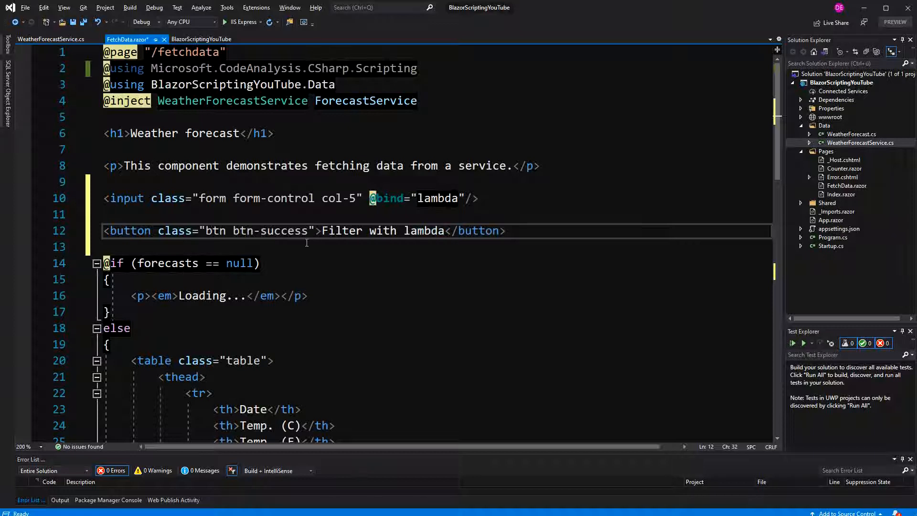
text(@onclick="async() => await ")
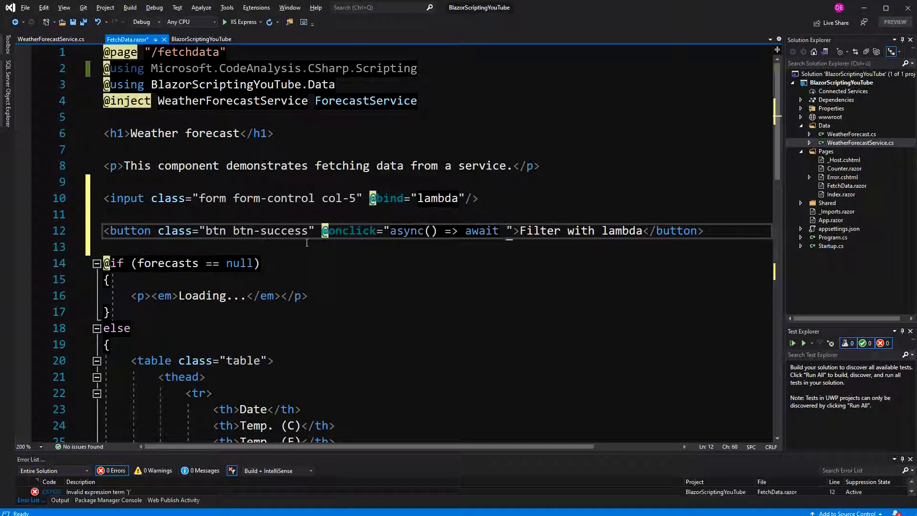
text(Fi)
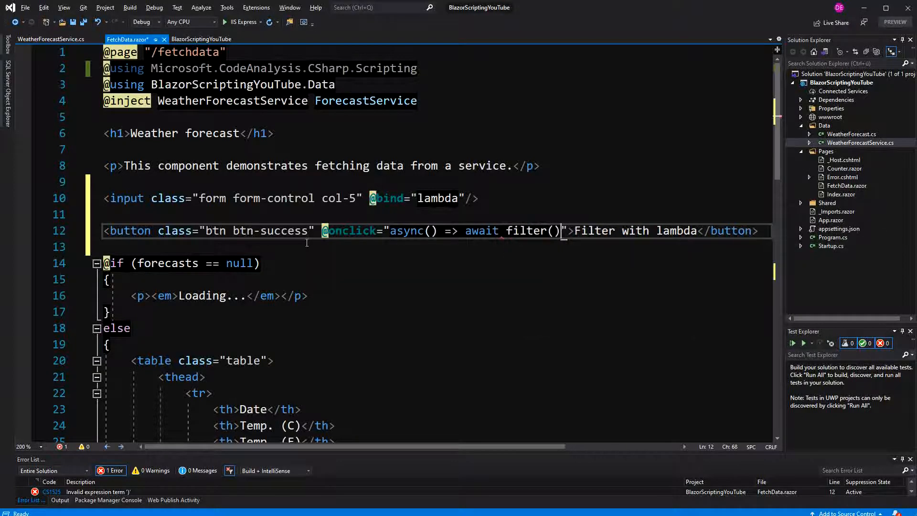
double_click(526, 231)
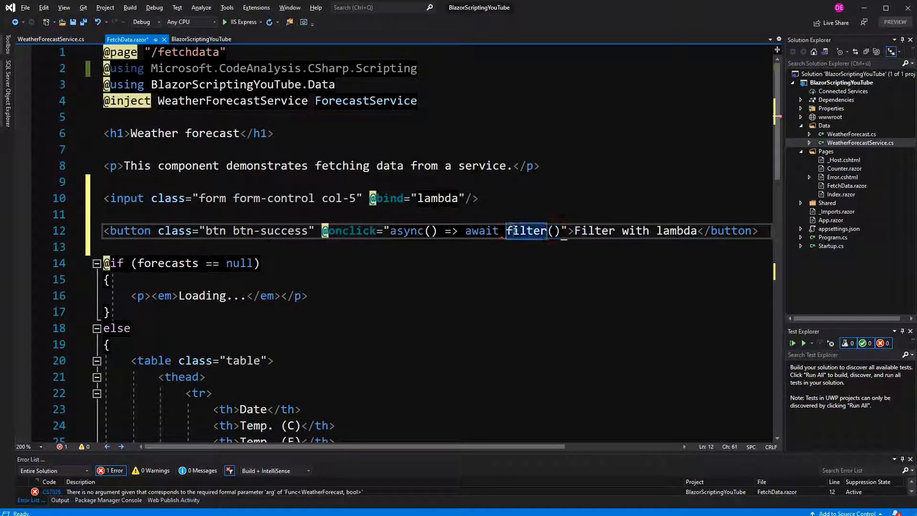
scroll(down, 3)
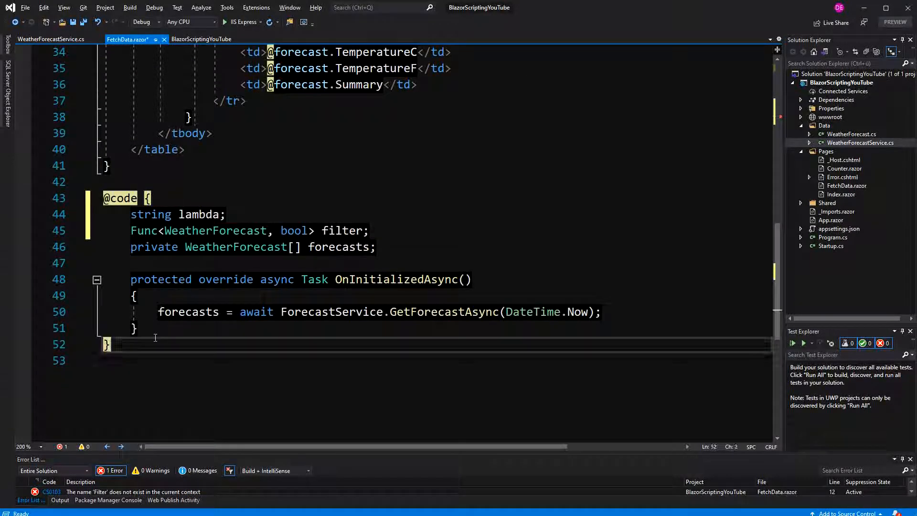
Add an empty 'public async Task Filter(string lambda) { }' method after OnInitializedAsync.
key(enter)
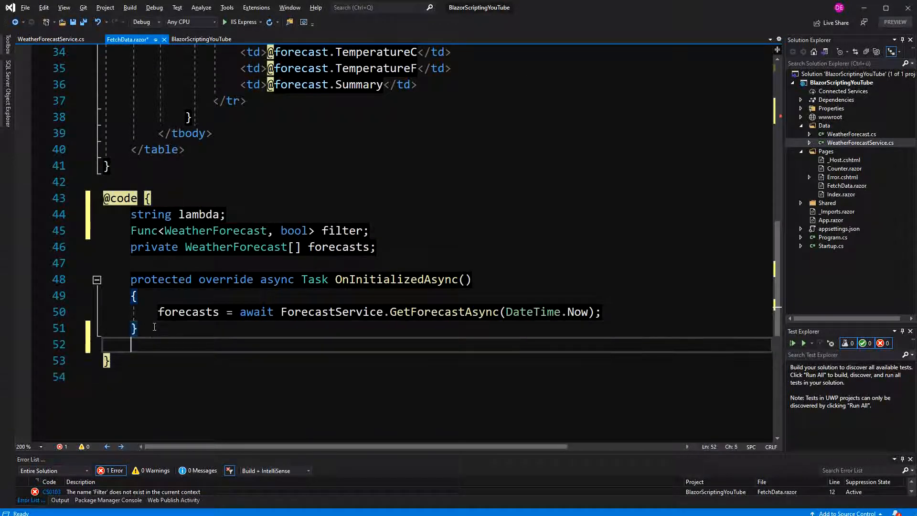
text(public async Task)
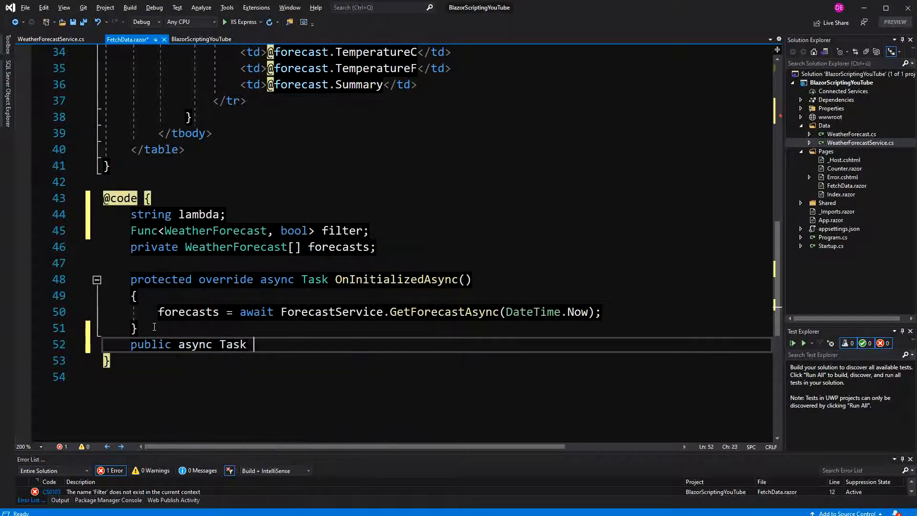
text(Filter()
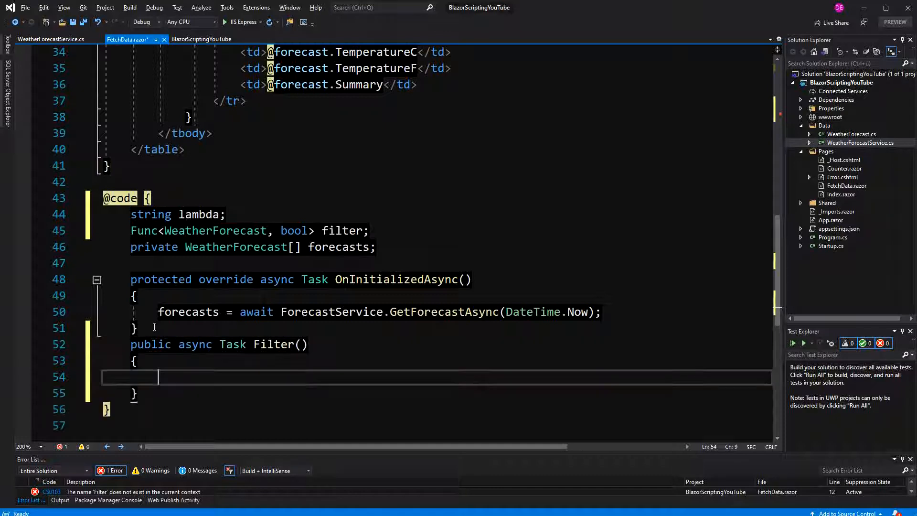
text(str)
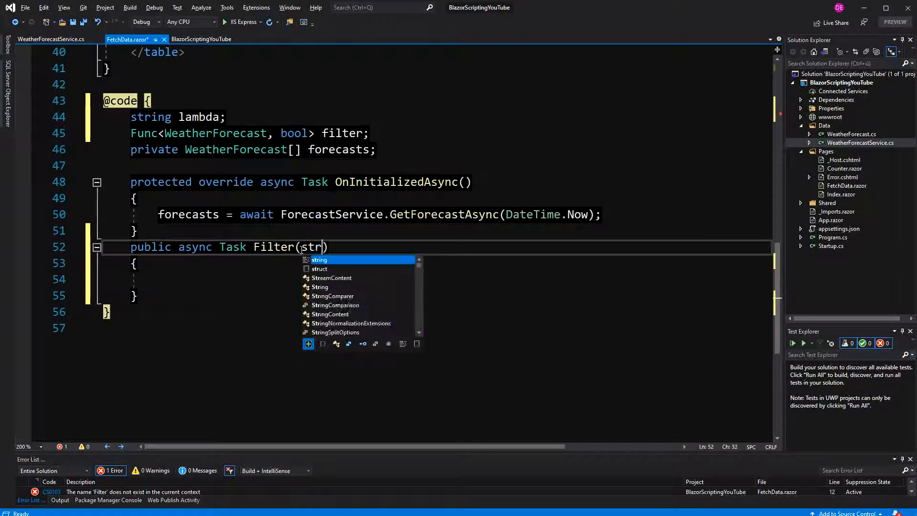
text(ing lambda)
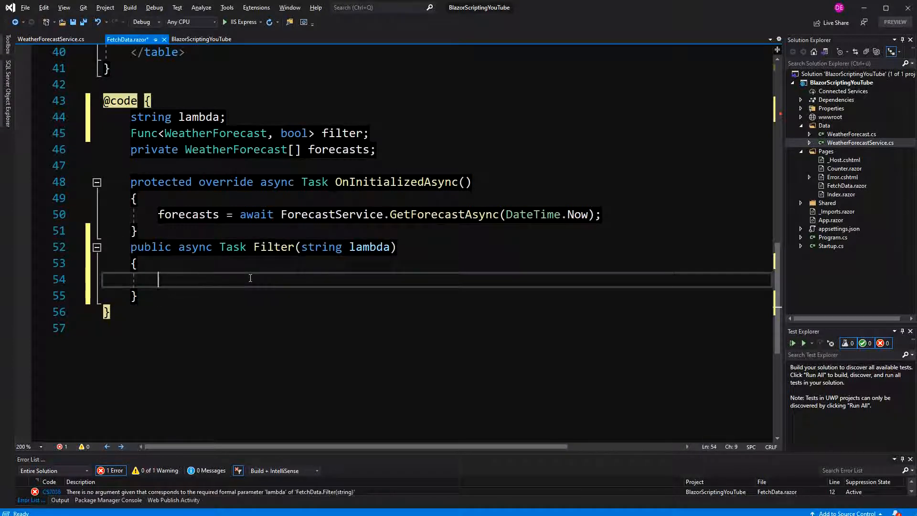
text(Scri)
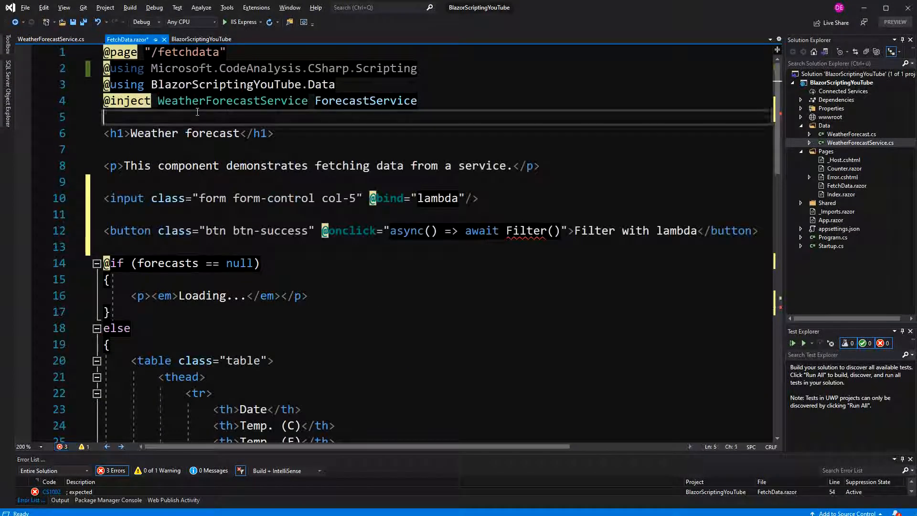
text(@usin)
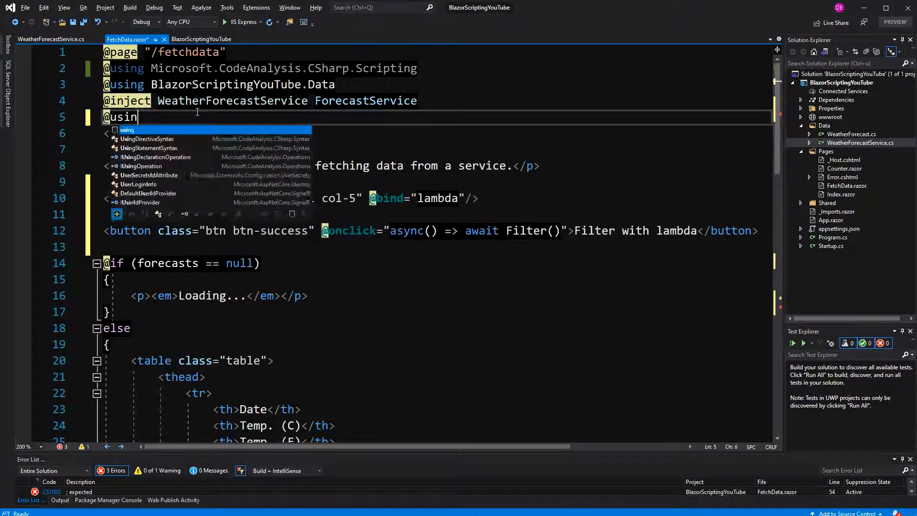
text(Microsoft.CodeAnalysis.Scripting)
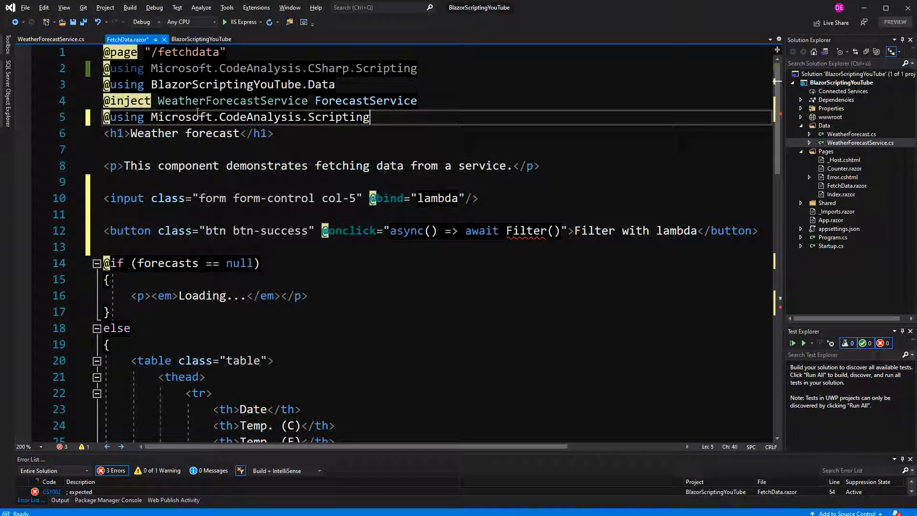
scroll(down, 3)
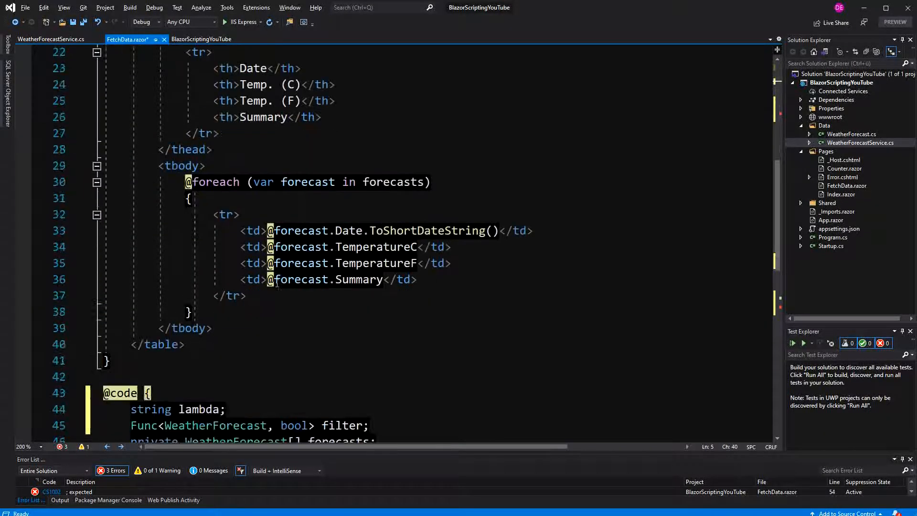
Write 'ScriptOptions options = ScriptOptions.Default.AddReferences(this.GetType().Assembly);' inside Filter.
text(ScriptOptions)
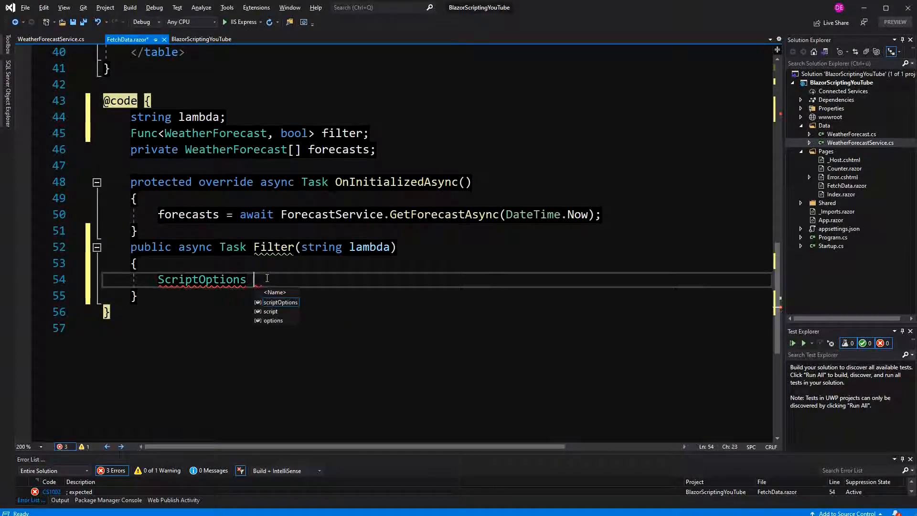
text(options =)
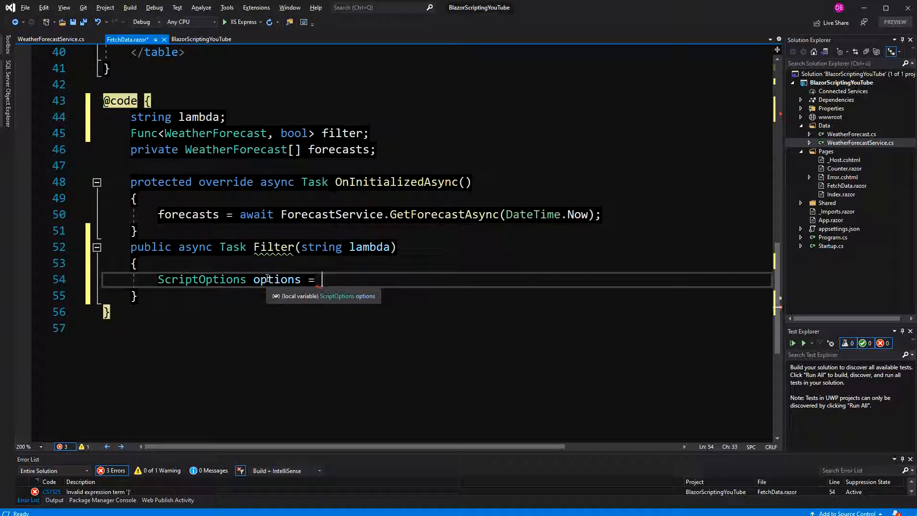
text(Scro)
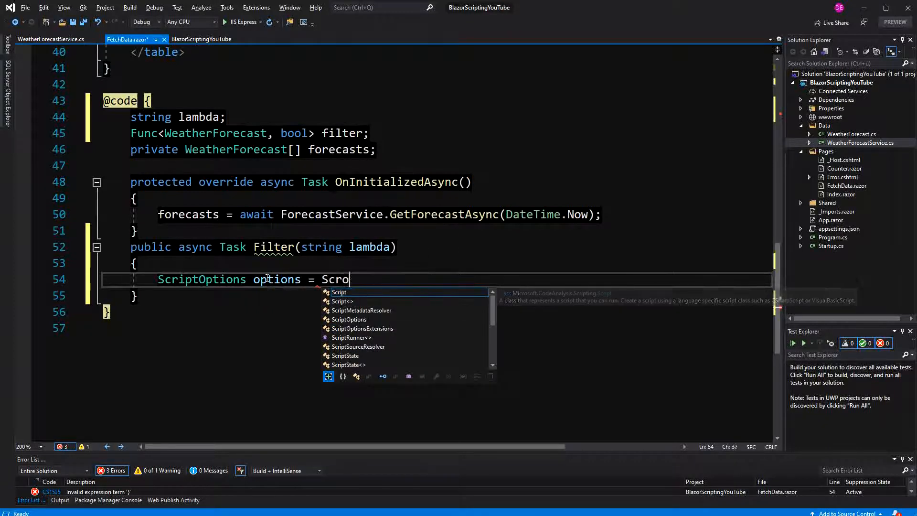
text(ptOptions.)
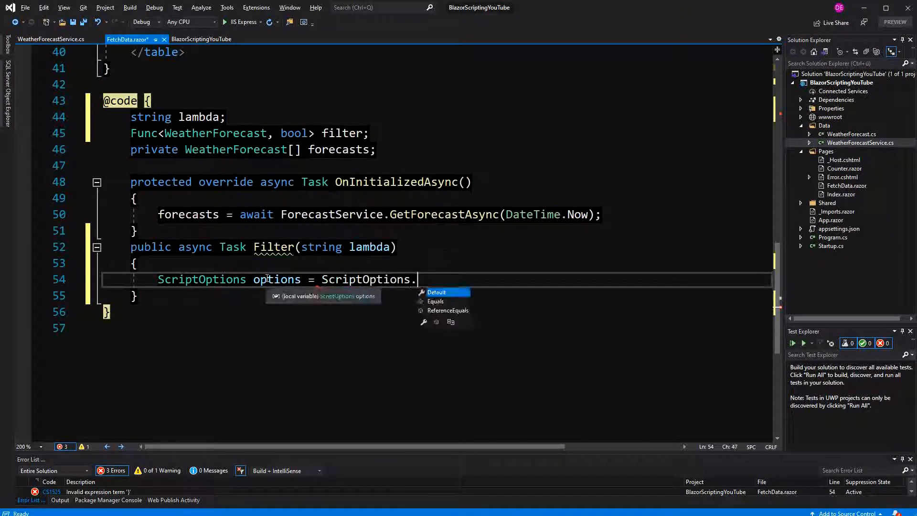
text(Default.Add)
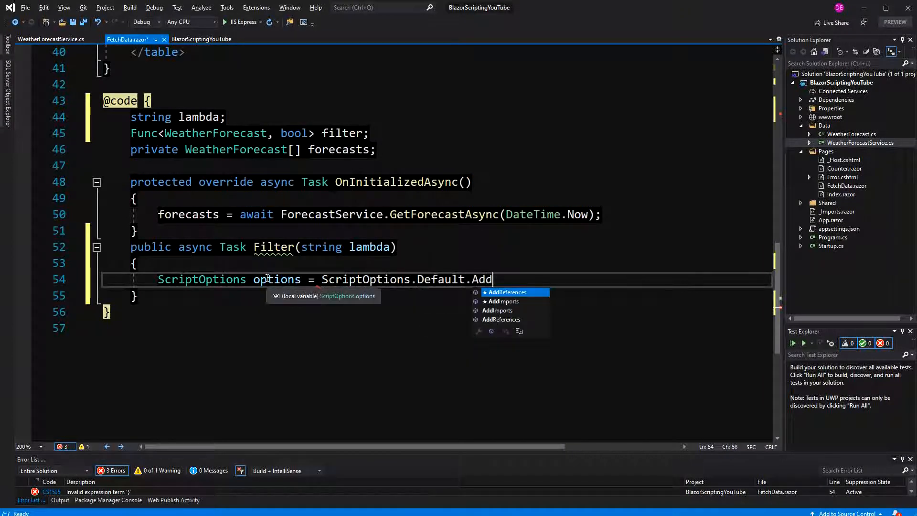
text(References(this.GetType()
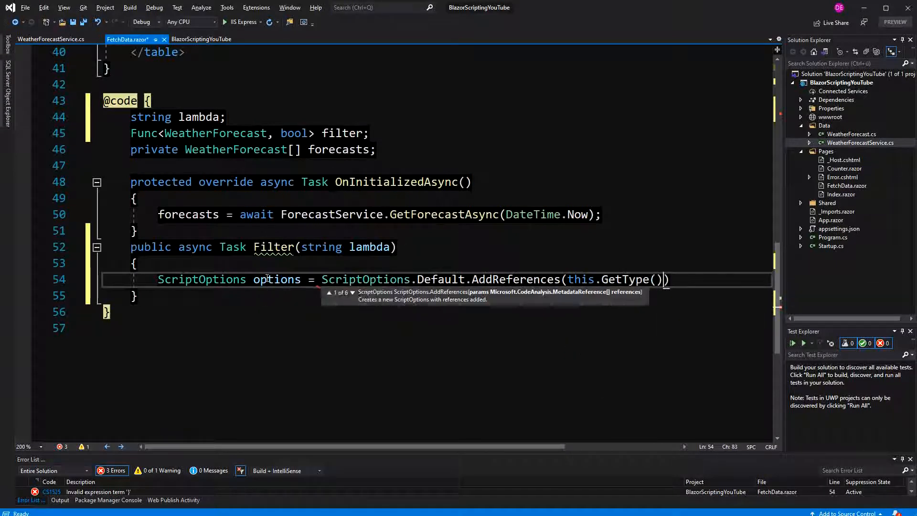
text(.Assembly)
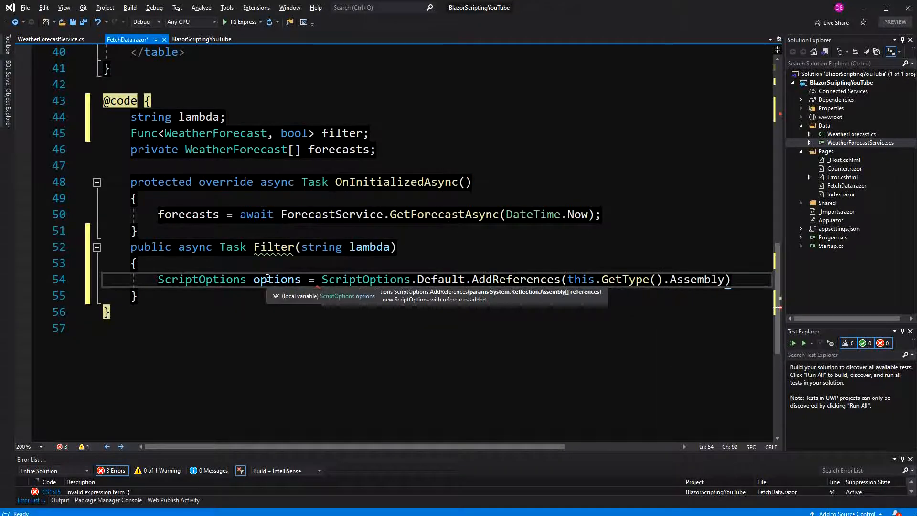
text(;)
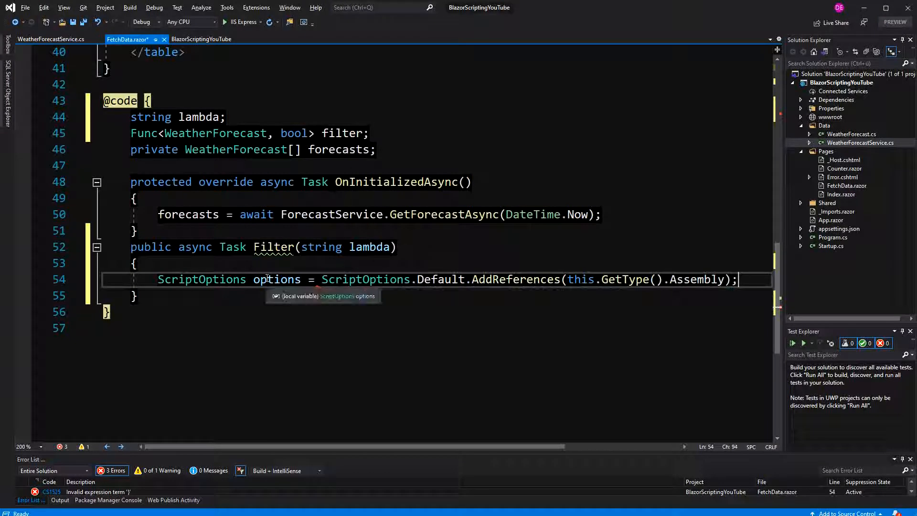
key(Enter)
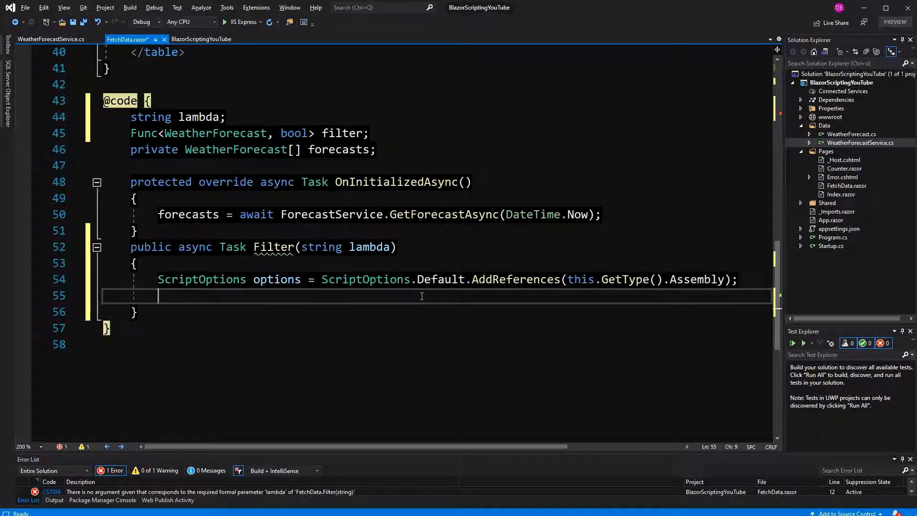
Assign 'filter = await CSharpScript.EvaluateAsync<Func<WeatherForecast, bool>>(lambda, options);' in Filter.
text(filter =)
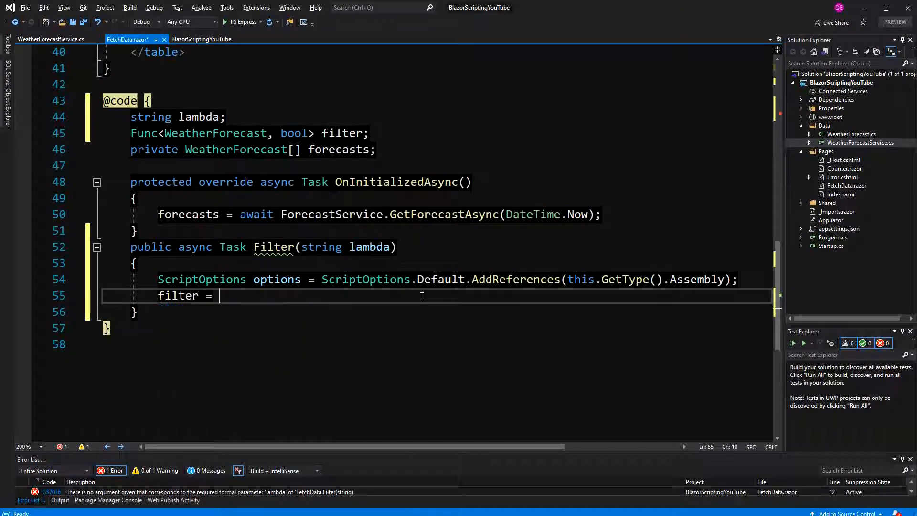
text(await)
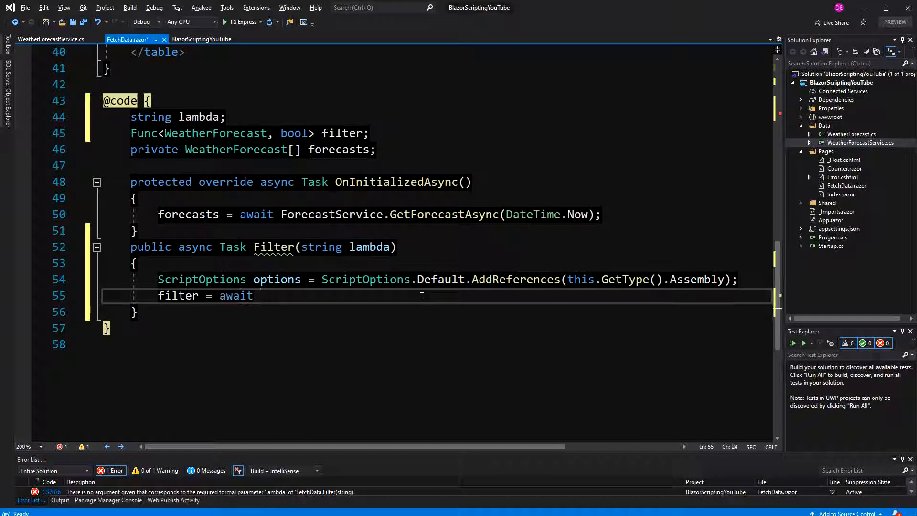
text(CHs)
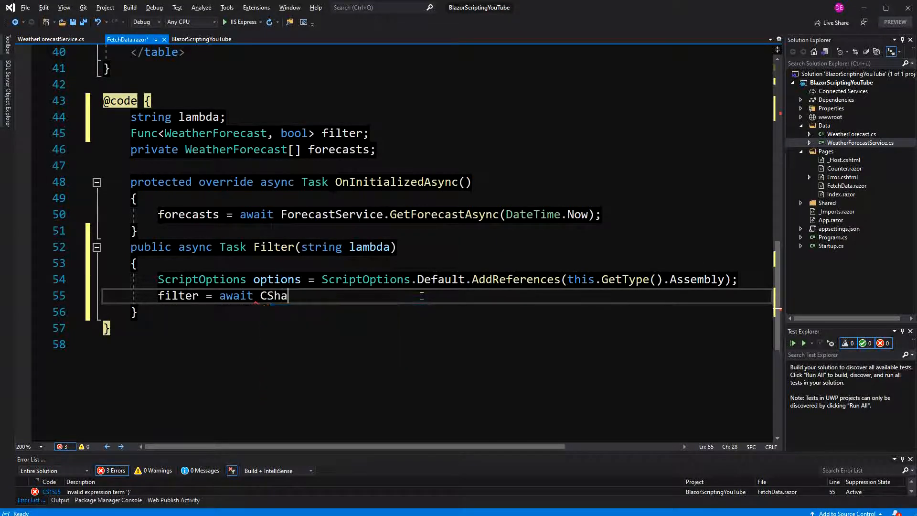
text(rpScript.EvaluateAsync)
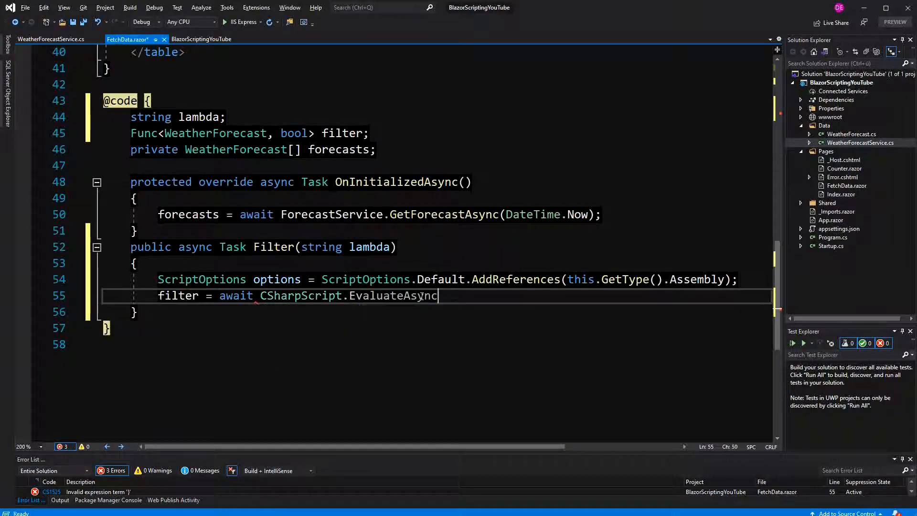
text(<>)
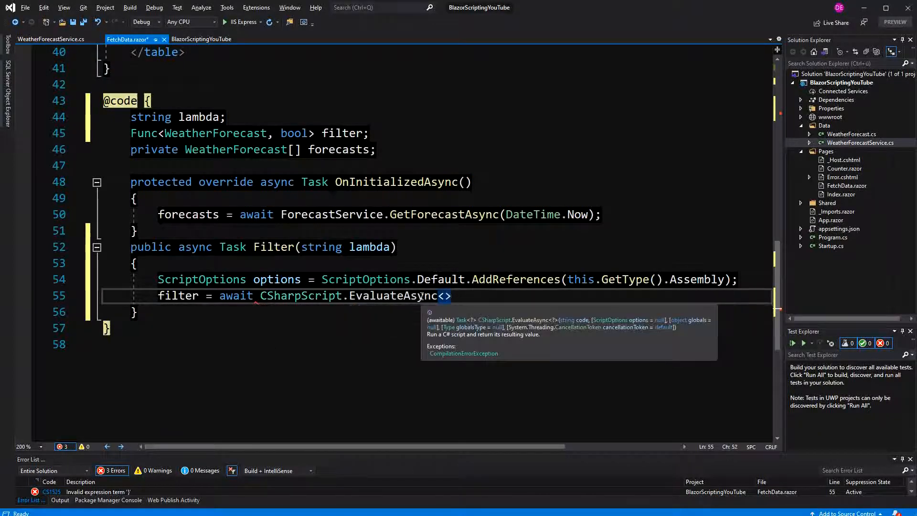
text((lambda,)
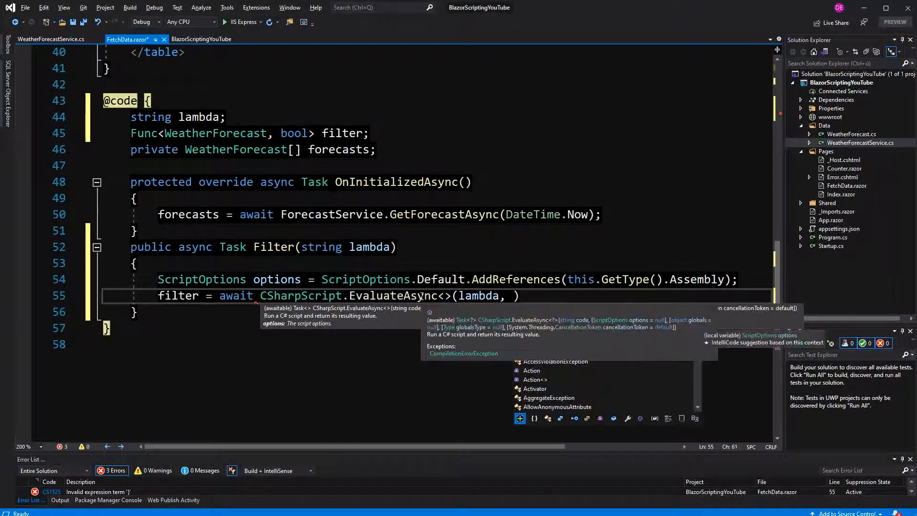
text(options);)
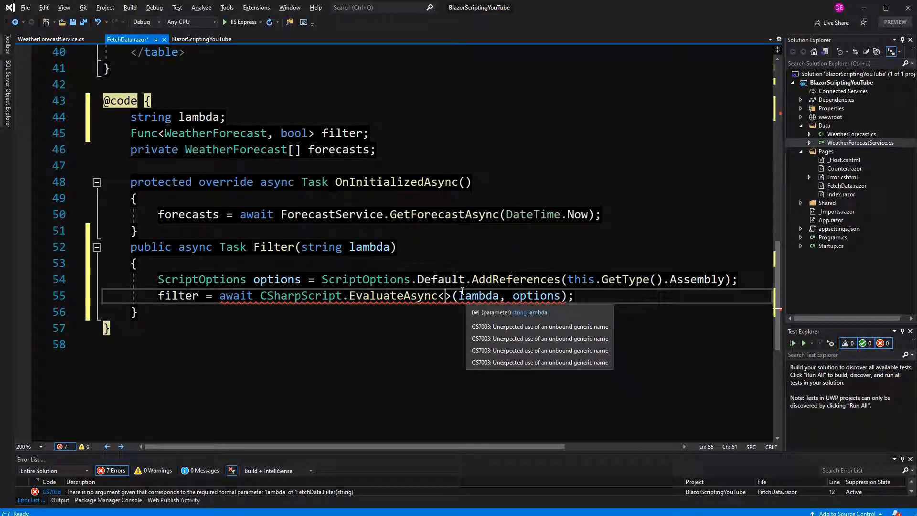
text(Func<)
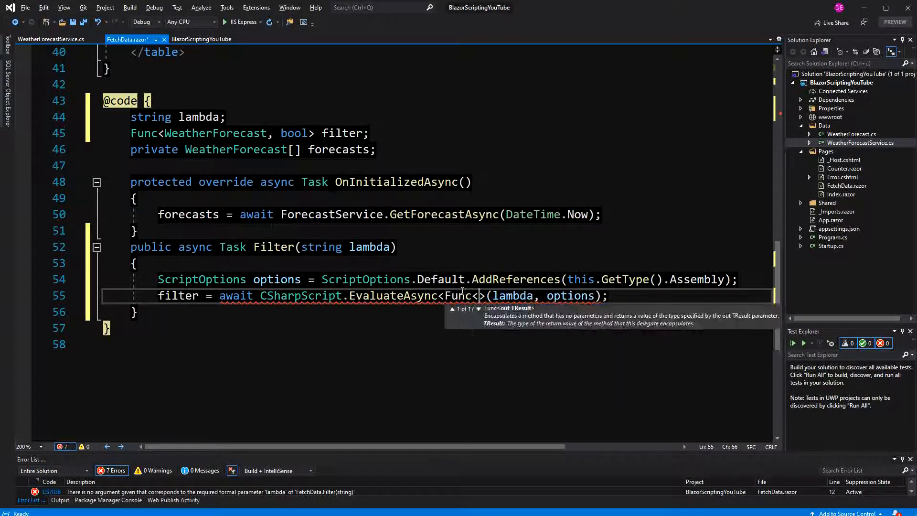
text(WeatherForecast, bool>)
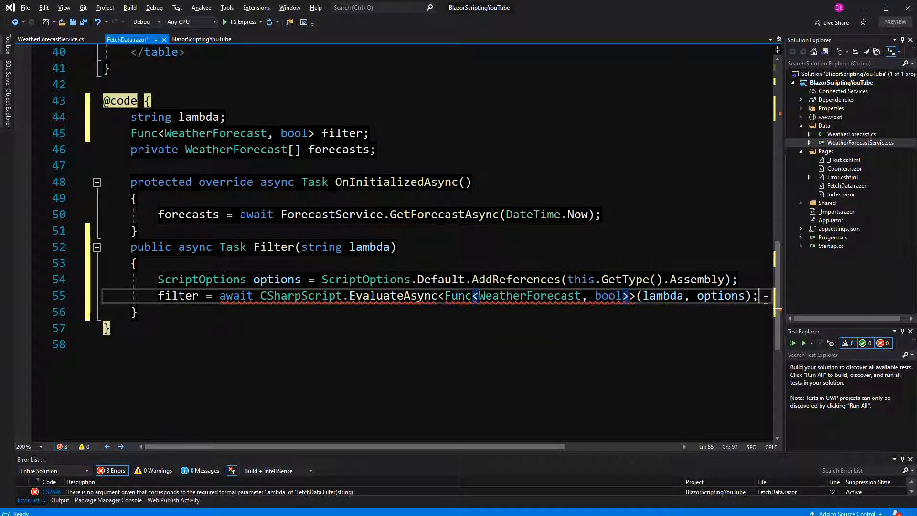
End the Filter method with StateHasChanged(); so the component re-renders after filtering.
text(St)
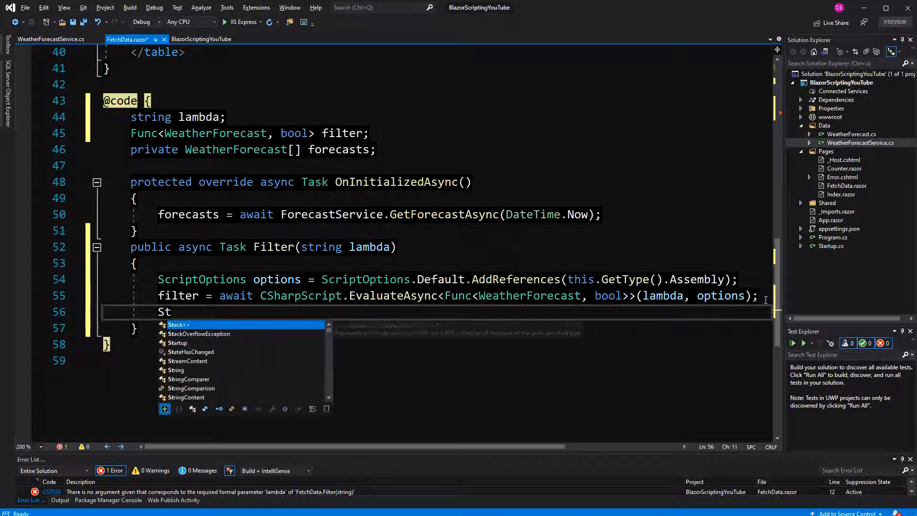
text(ateHasChanged())
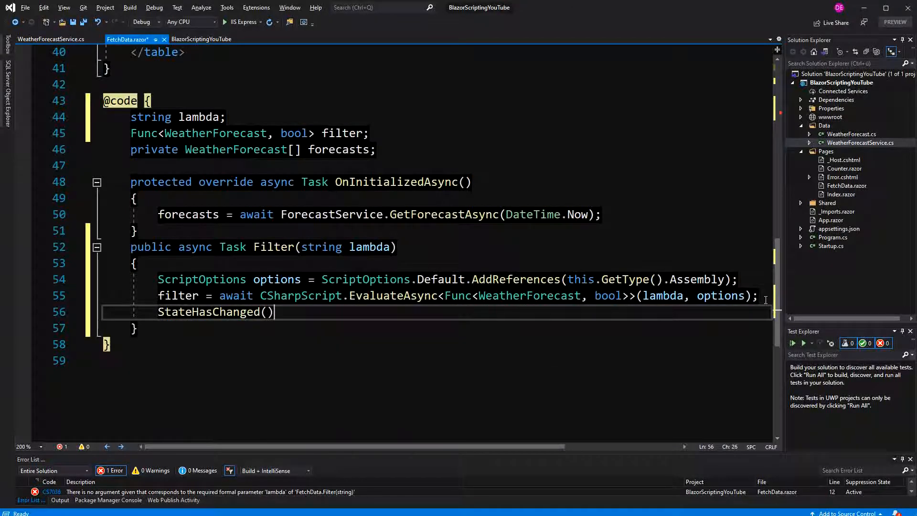
text(;)
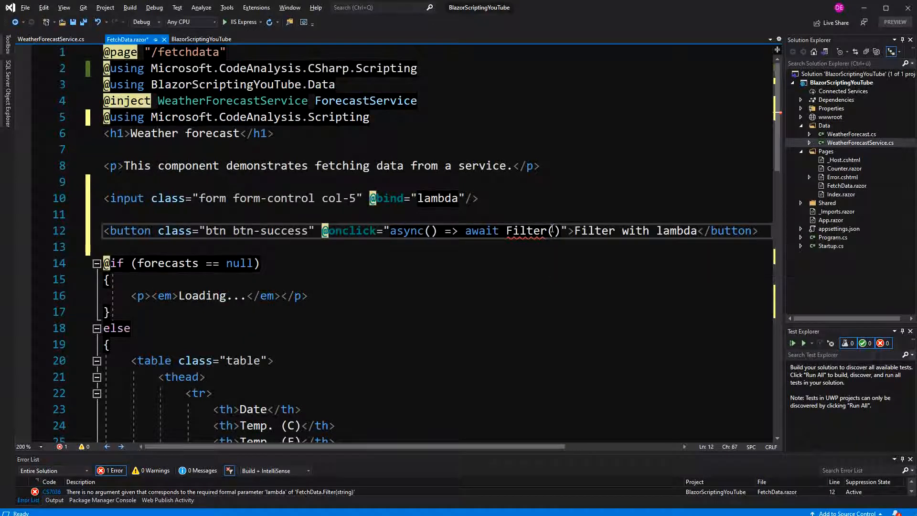
Make the button's onclick await Filter(lambda) with the entered expression.
text(lm)
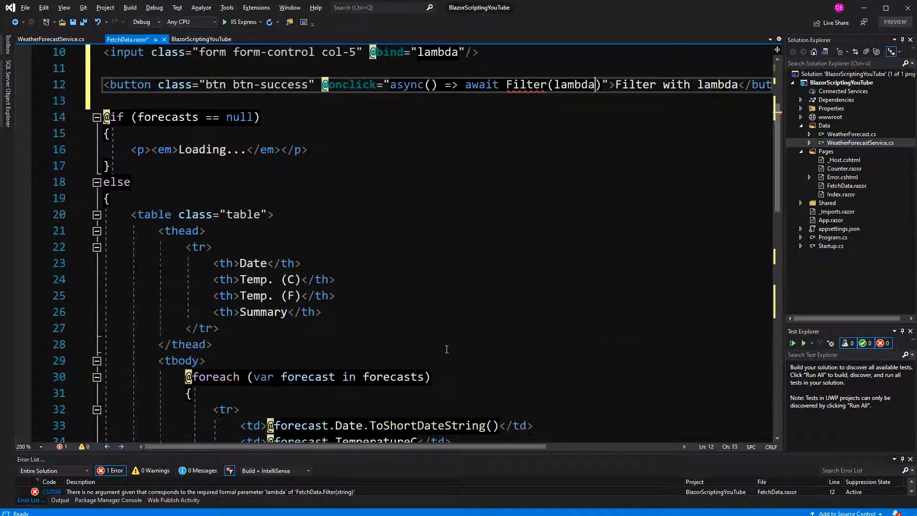
scroll(down, 3)
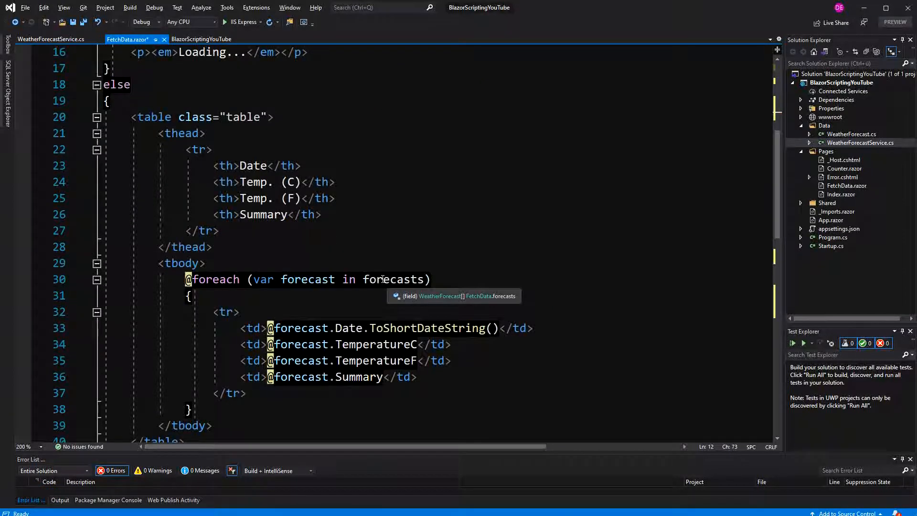
text(filter != null)
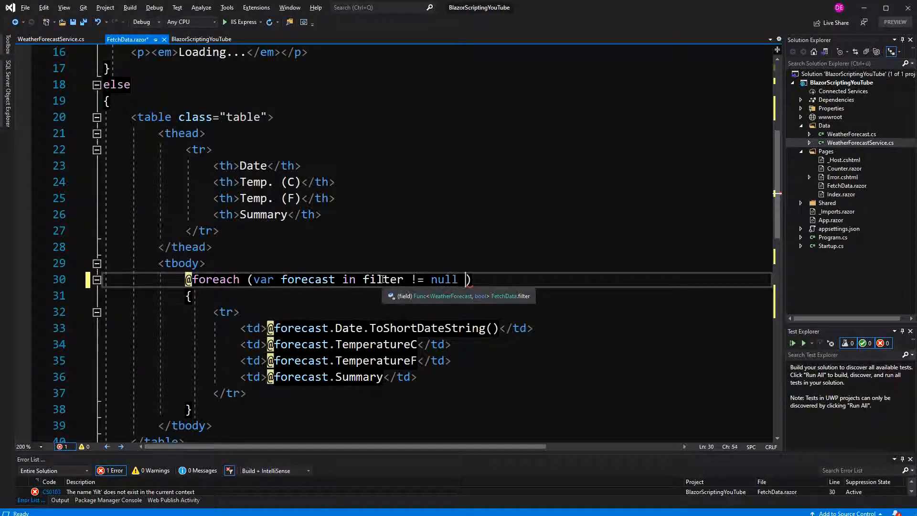
text(: forecasts.Where)
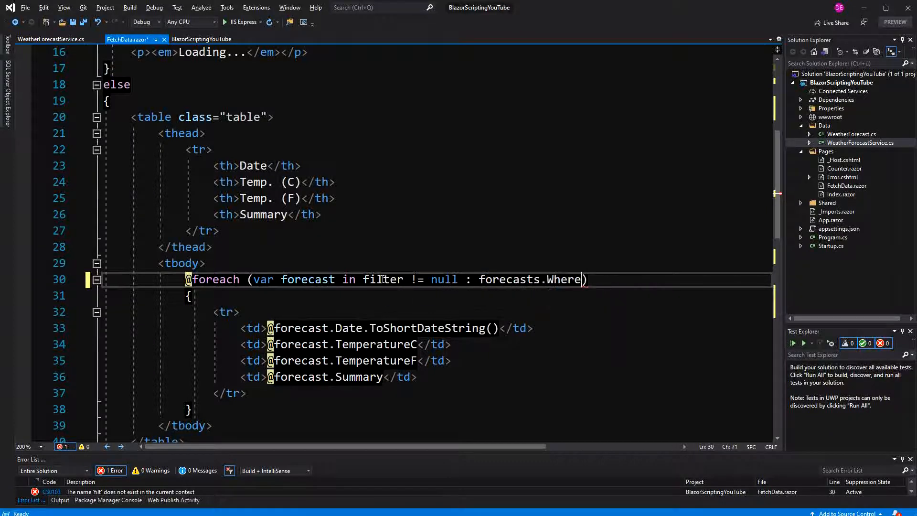
text(()
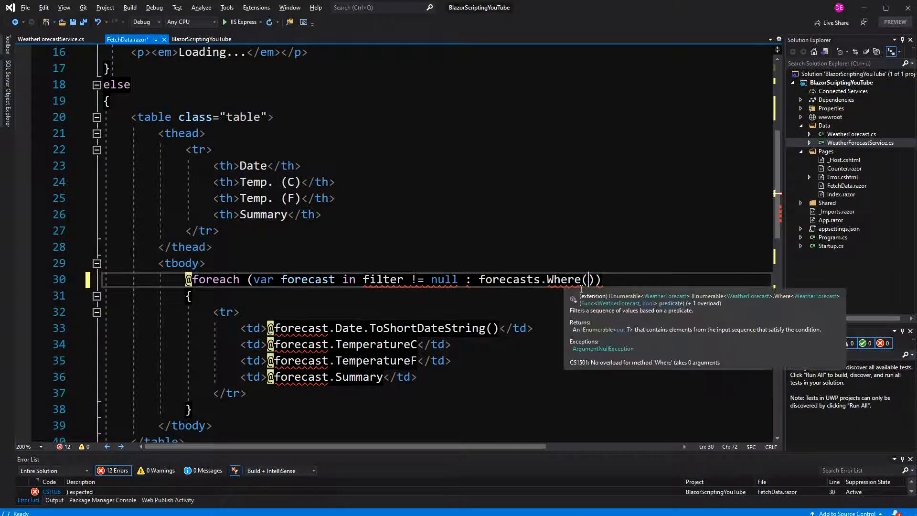
text(filter)
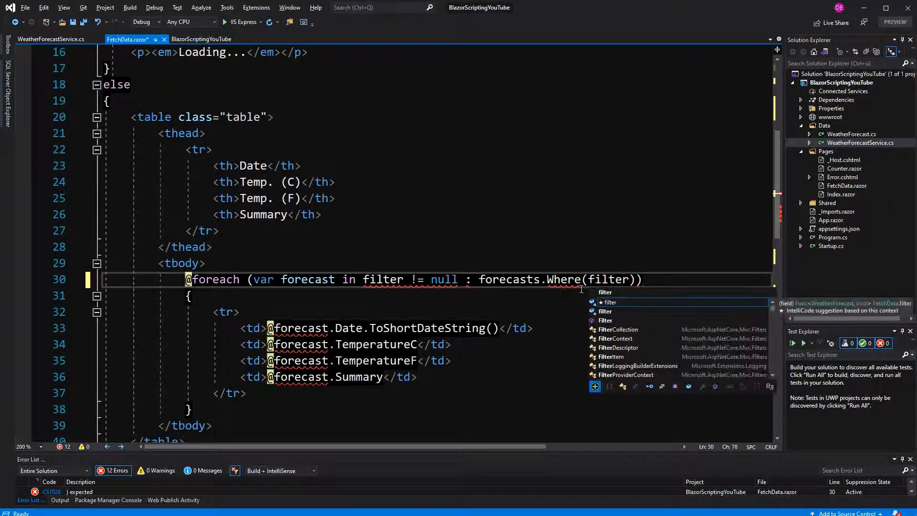
double_click(608, 279)
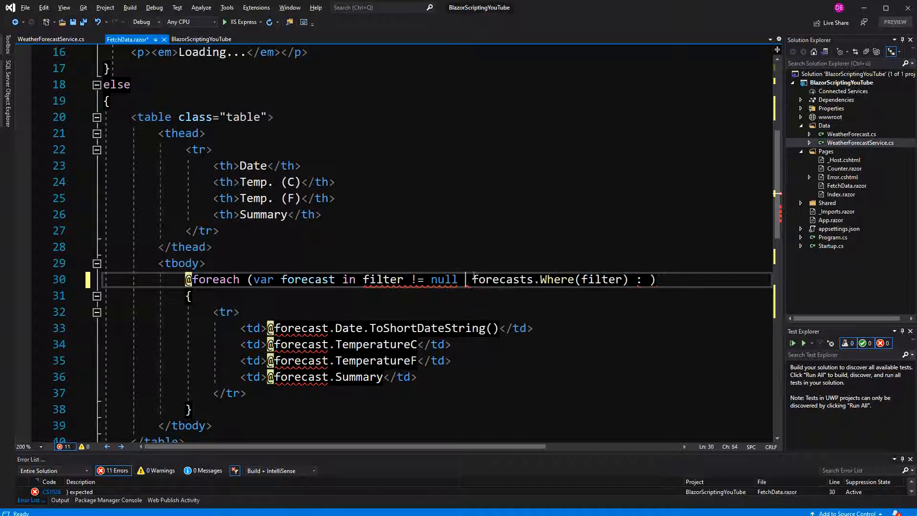
text(?)
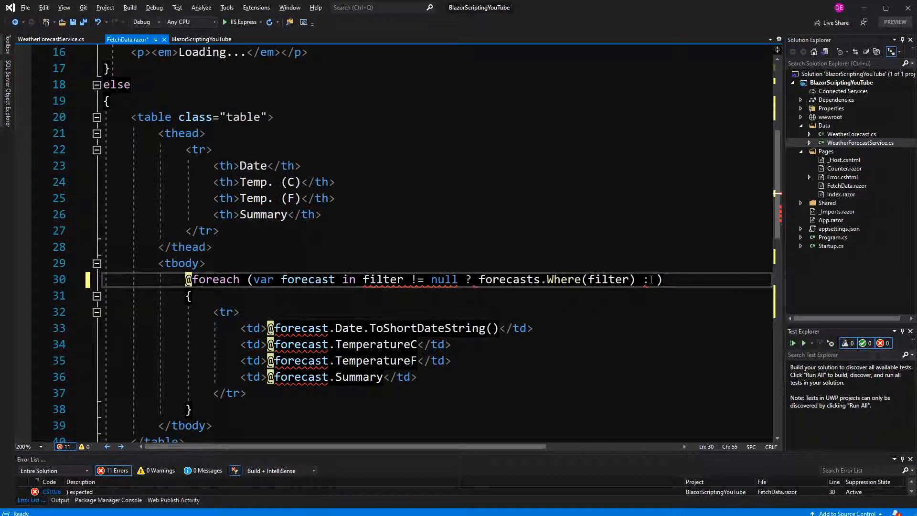
text(forecasts)
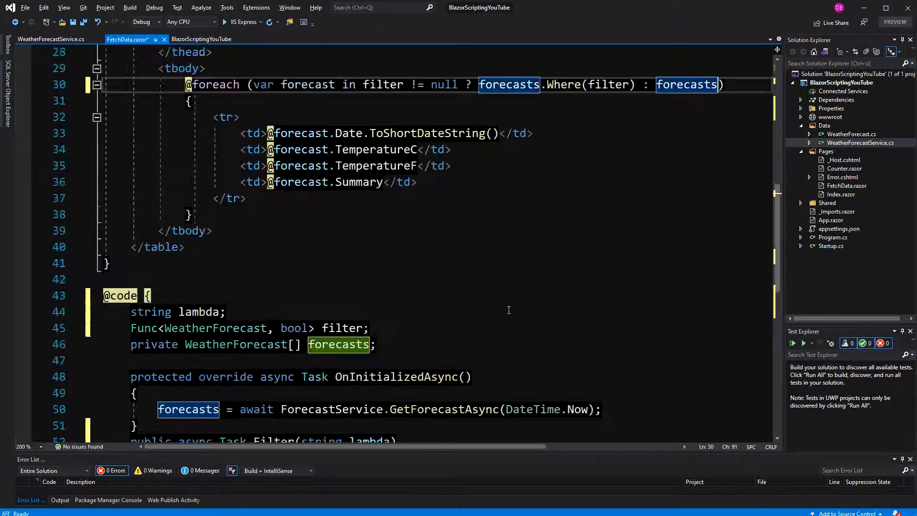
Build and start BlazorScriptingYouTube with IIS Express, showing the Hello, world! page in Chrome.
scroll(down, 3)
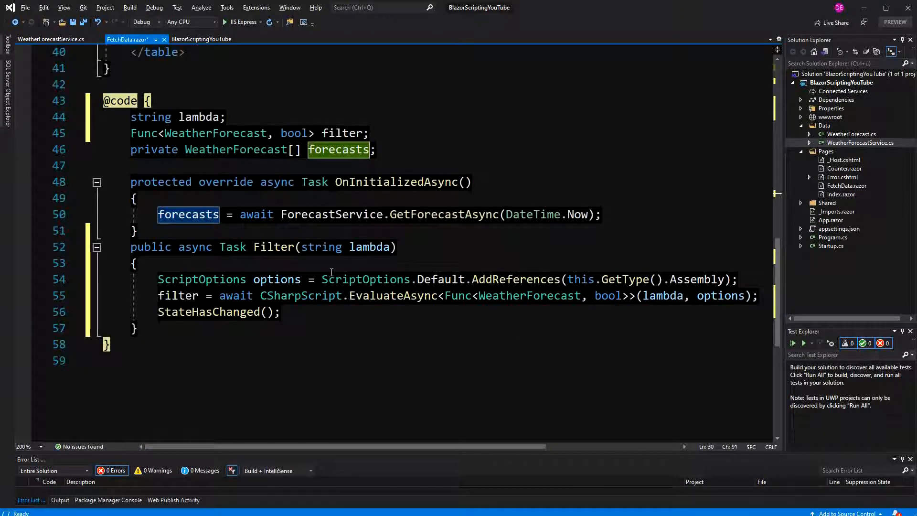
click(158, 279)
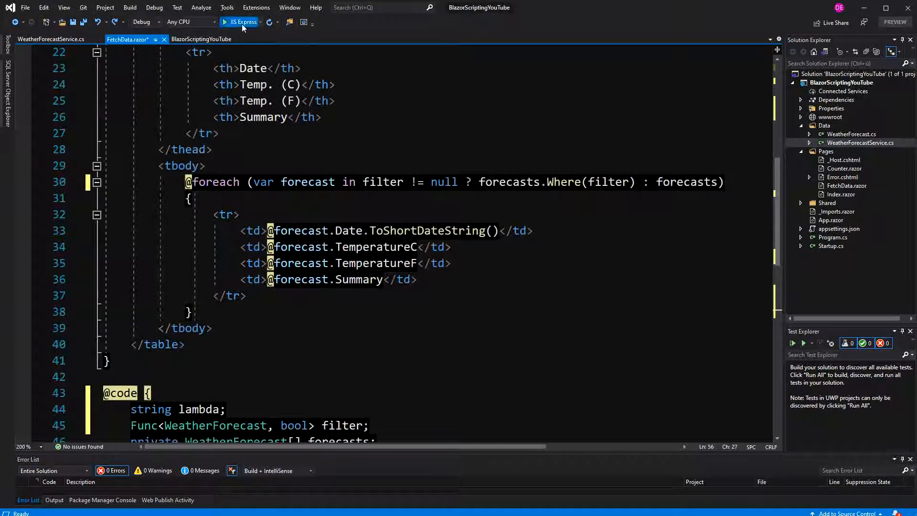
click(224, 21)
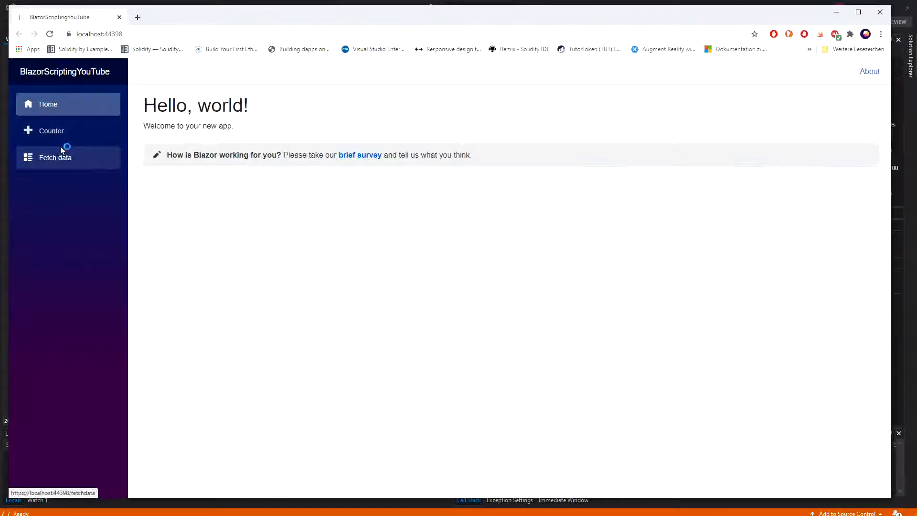
Go to Fetch data and enter wf => wf.Summary.Contains("e") in the filter box.
click(55, 157)
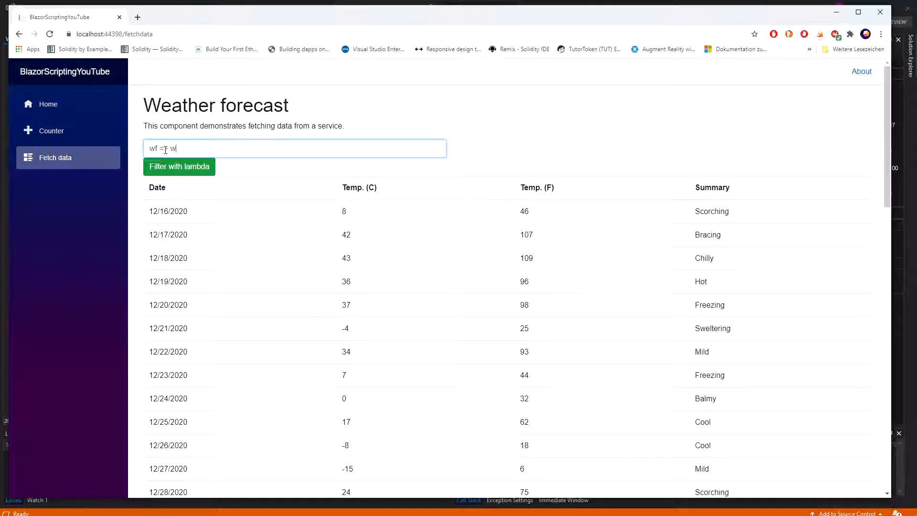
text(.Summ)
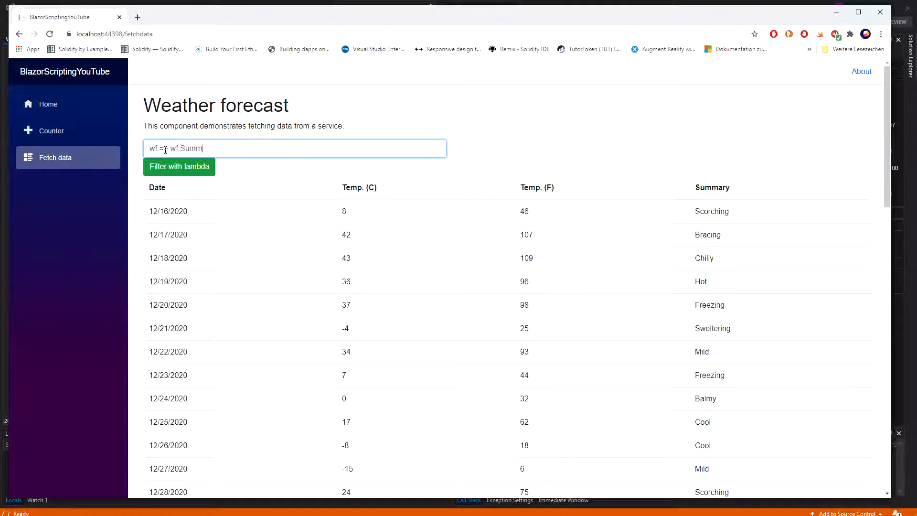
text(ary.Contains()
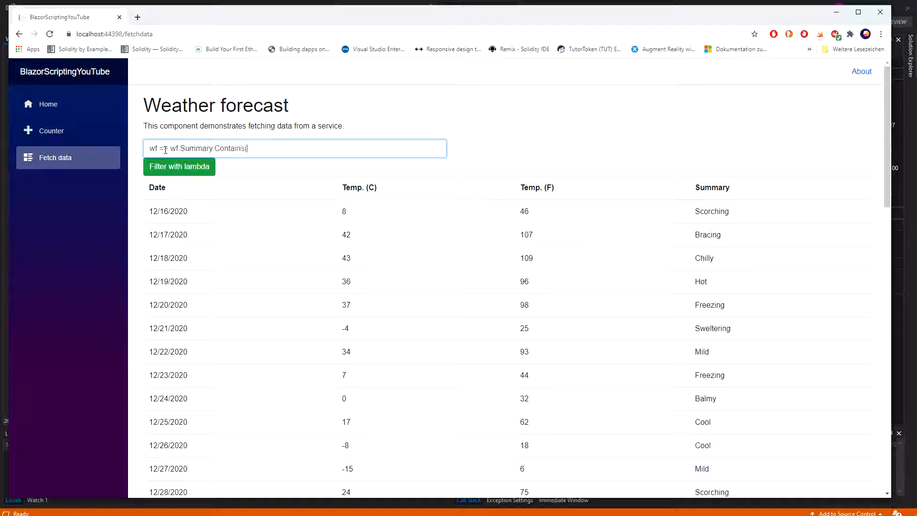
text())
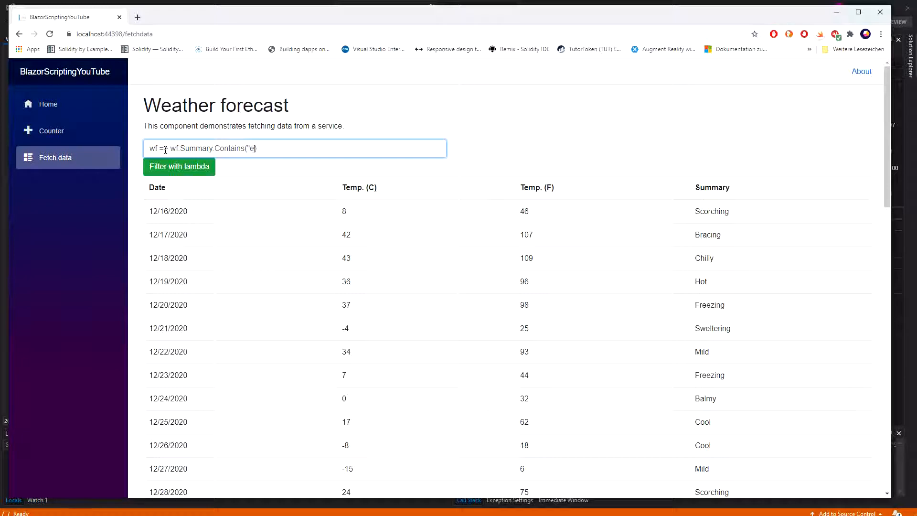
text("))
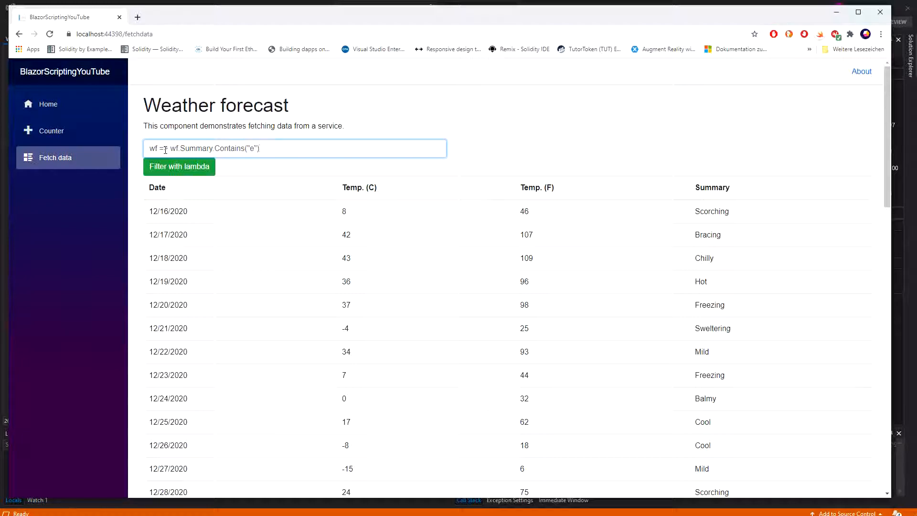
Extend the lambda with && wf.TemperatureC > 10.
text(&&)
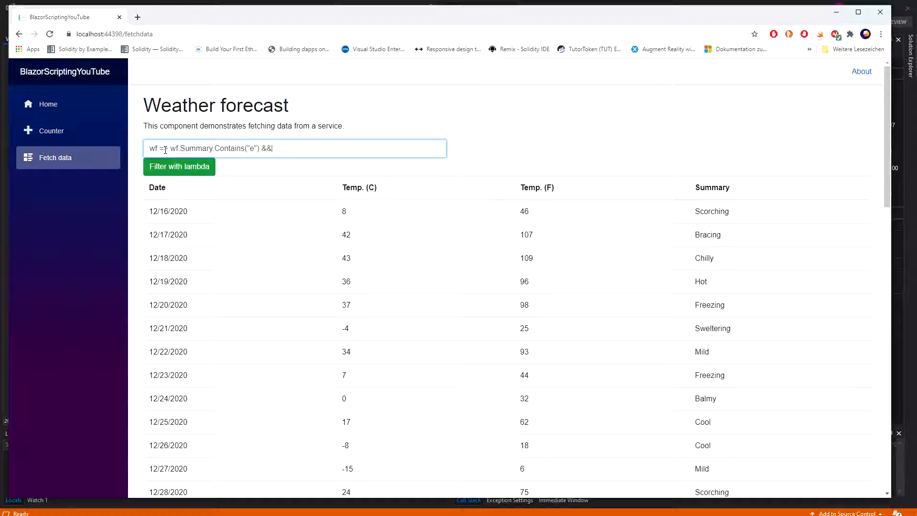
text(wf.TemperatureC >)
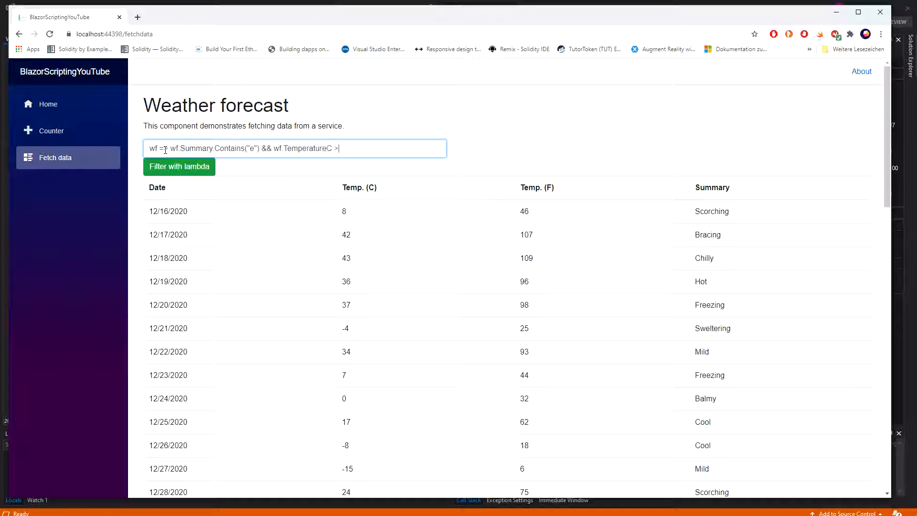
text(10)
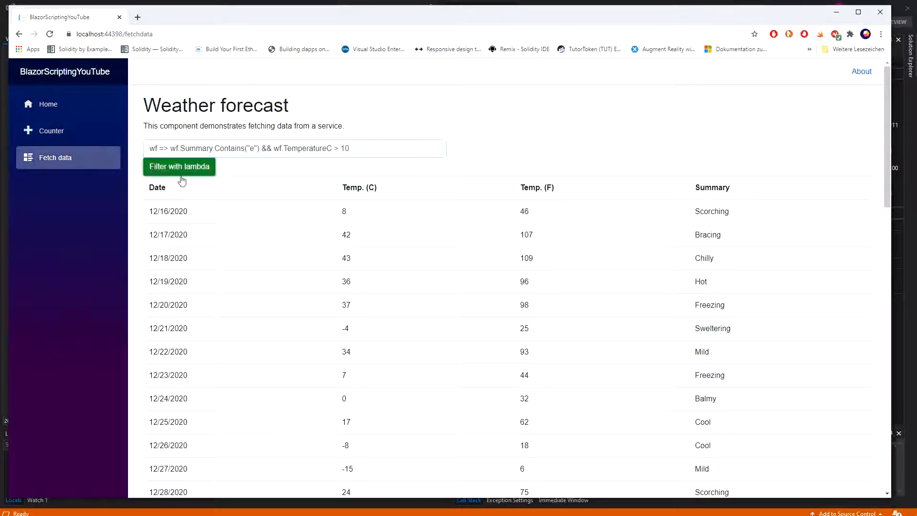
Apply the lambda filter, narrowing the table to six rows, then select the whole expression.
click(179, 166)
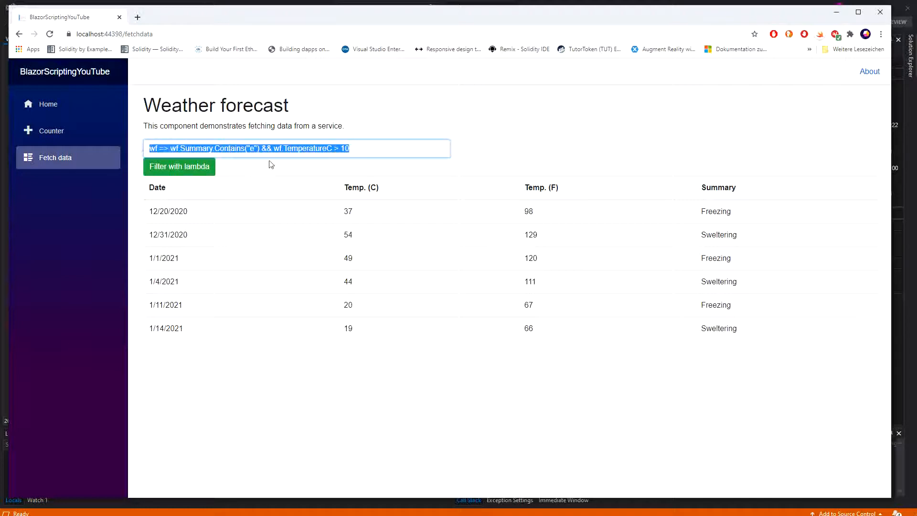
click(358, 148)
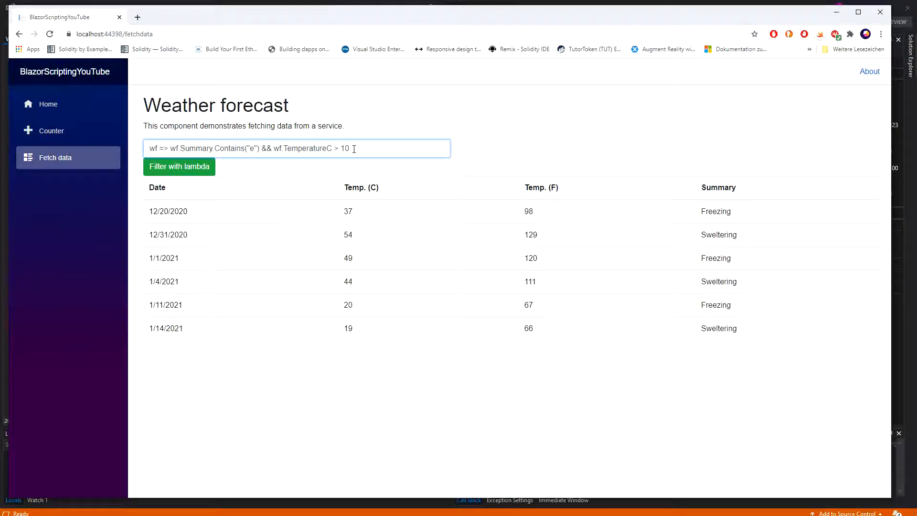
key(ctrl+a)
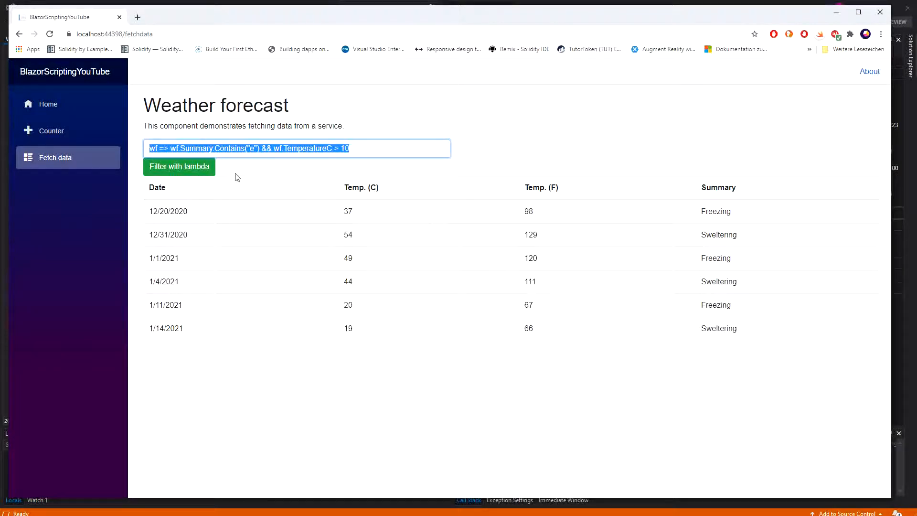
mouse_move(240, 167)
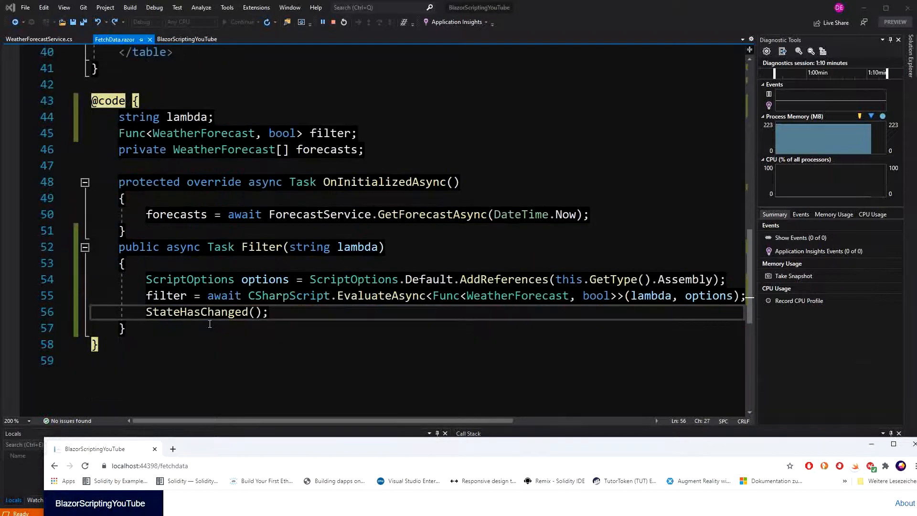
mouse_move(353, 278)
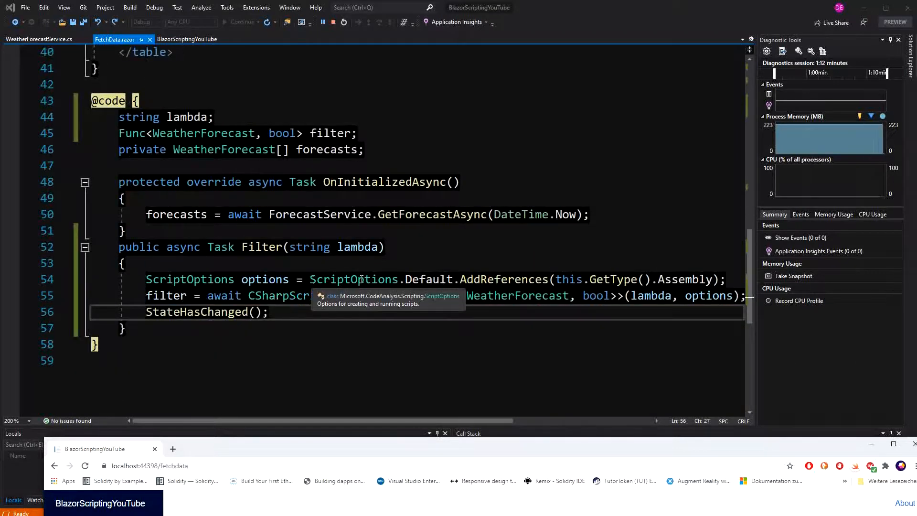